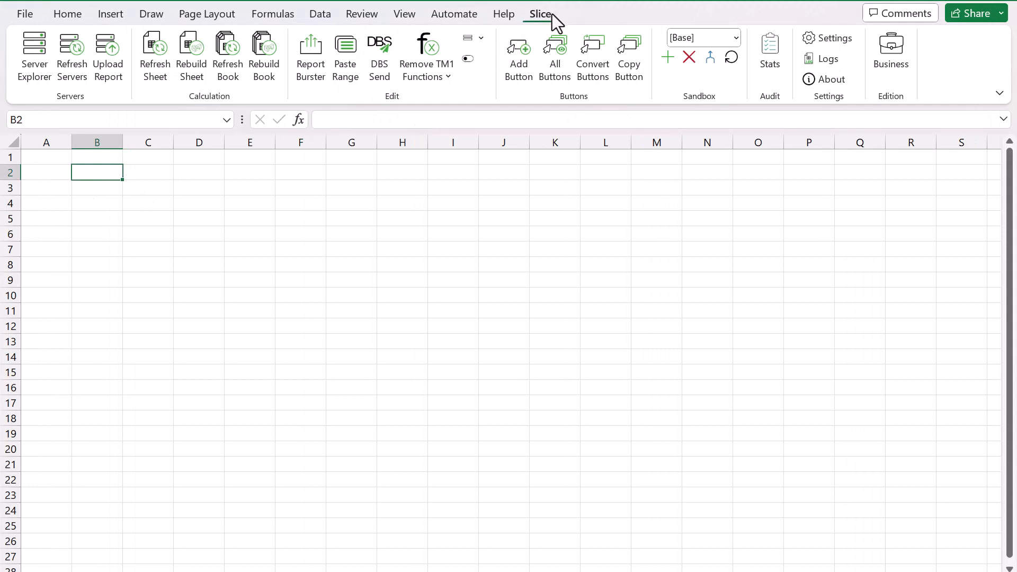
mouse_move(462, 74)
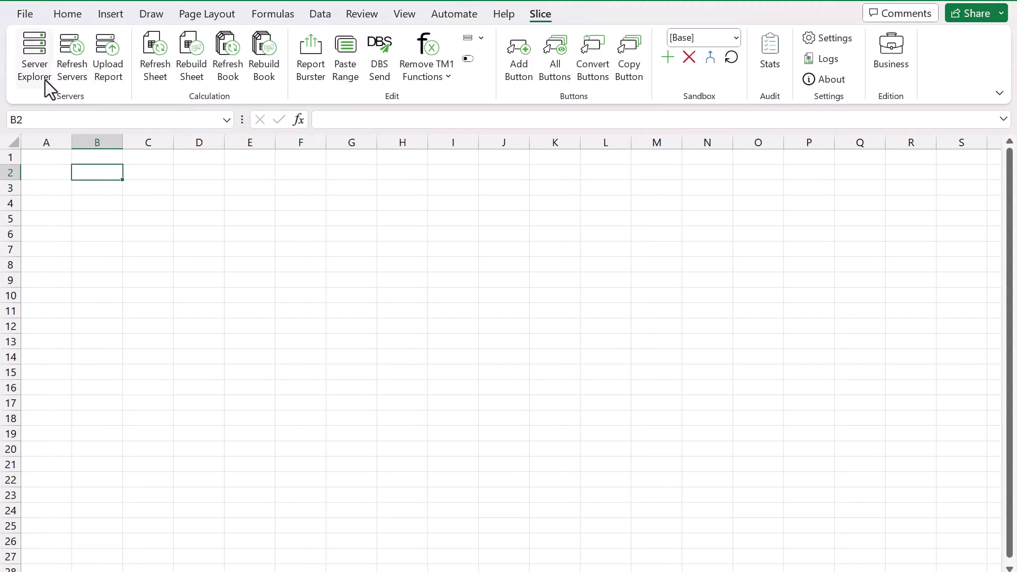
mouse_move(34, 55)
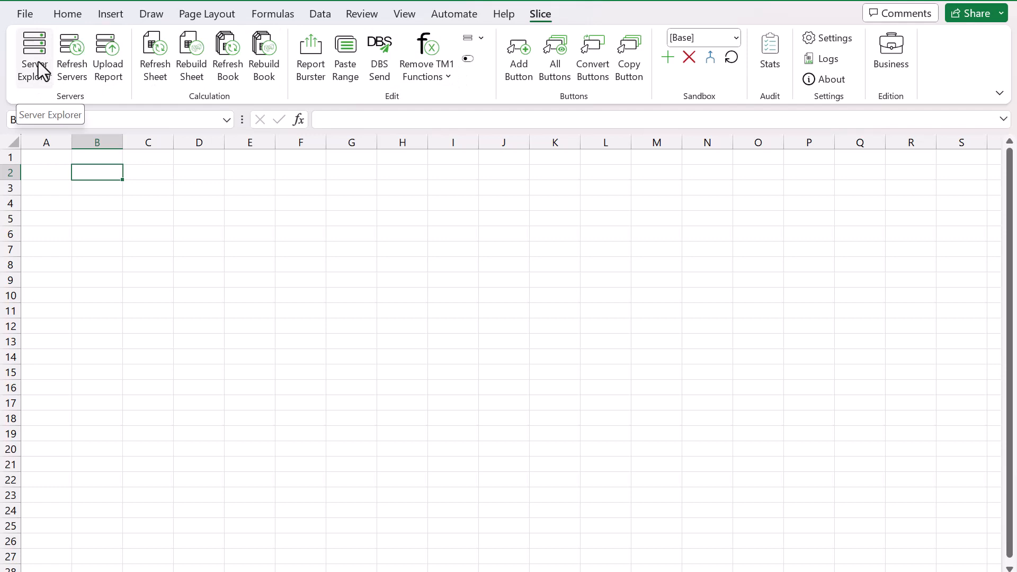
Expand the HANDSON server in Server Explorer and list its 57 cubes
click(34, 57)
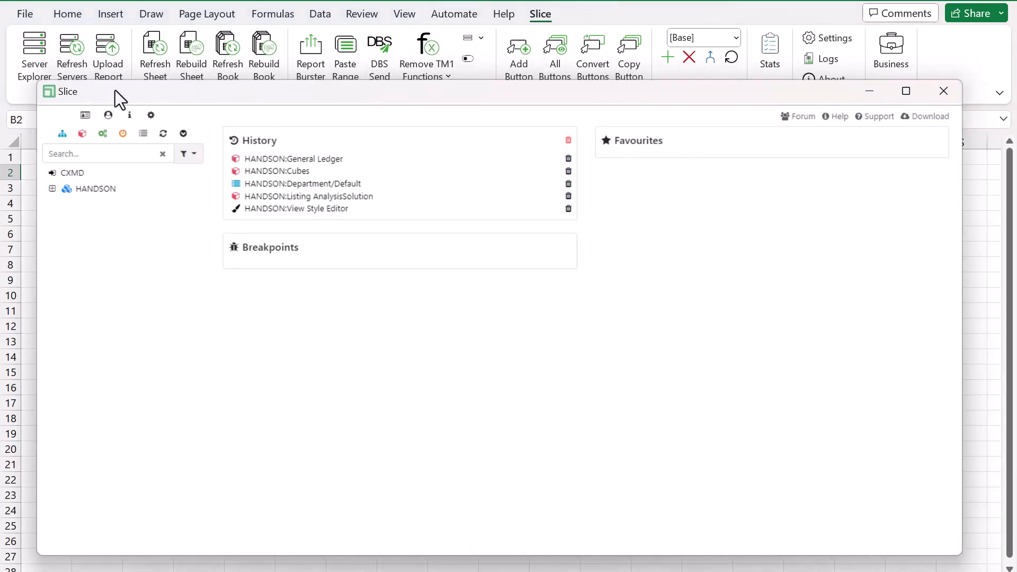
mouse_move(96, 188)
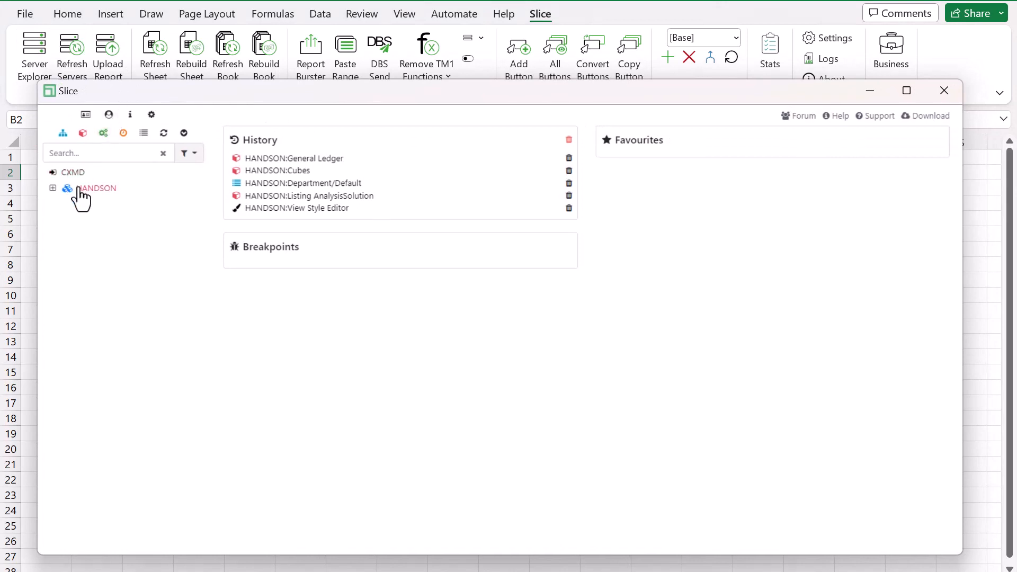
mouse_move(98, 188)
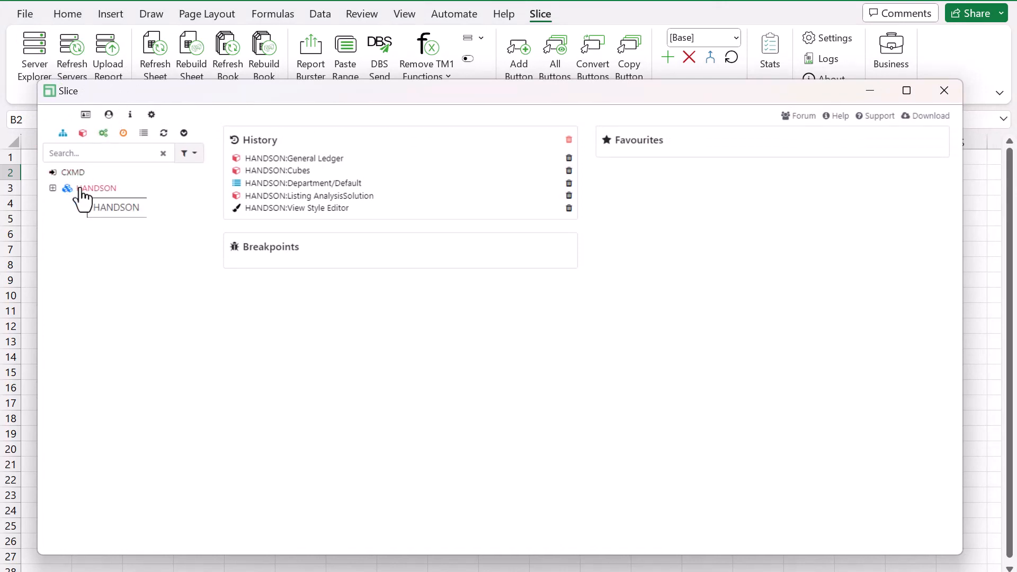
click(54, 189)
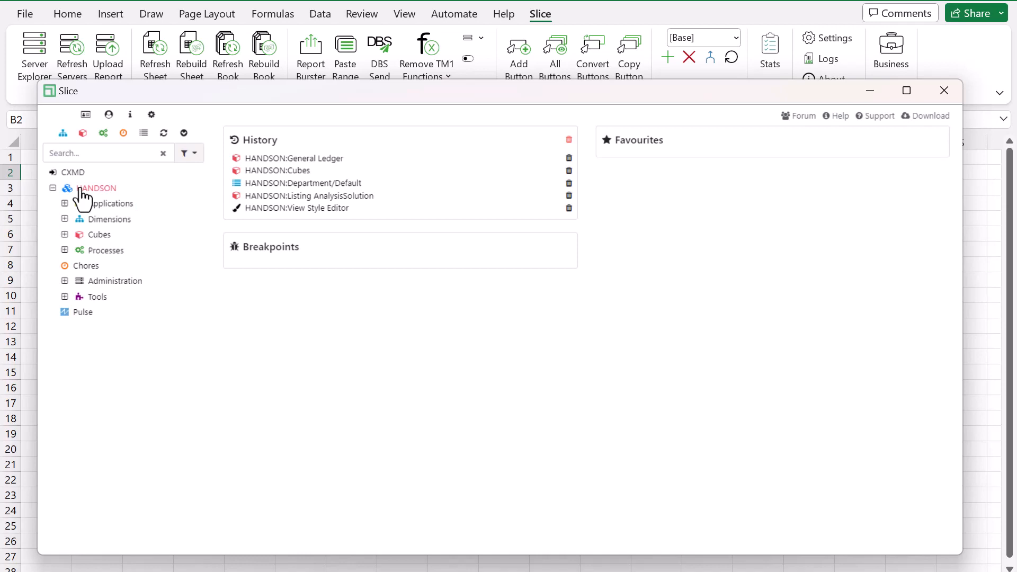
mouse_move(85, 204)
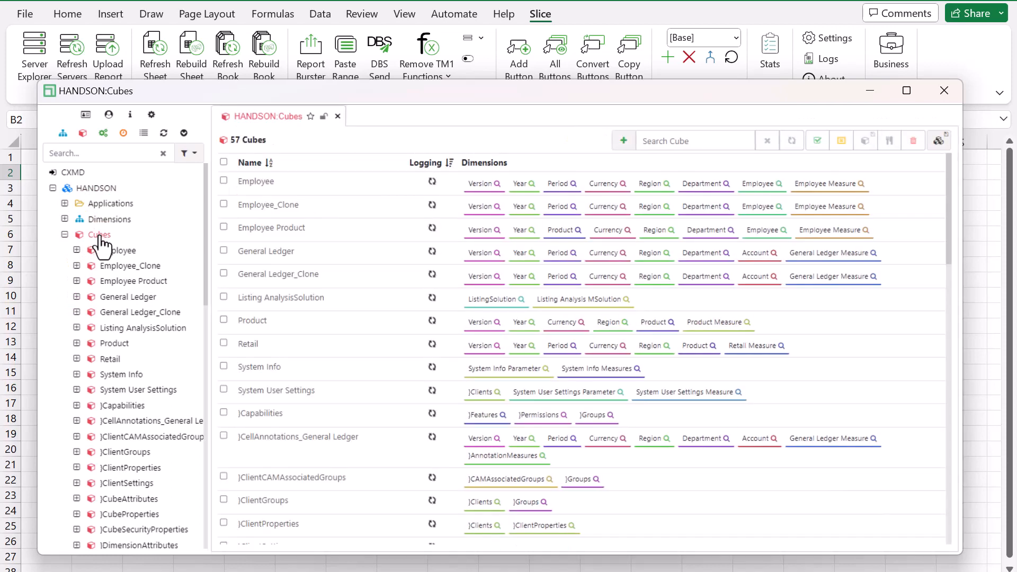
click(791, 141)
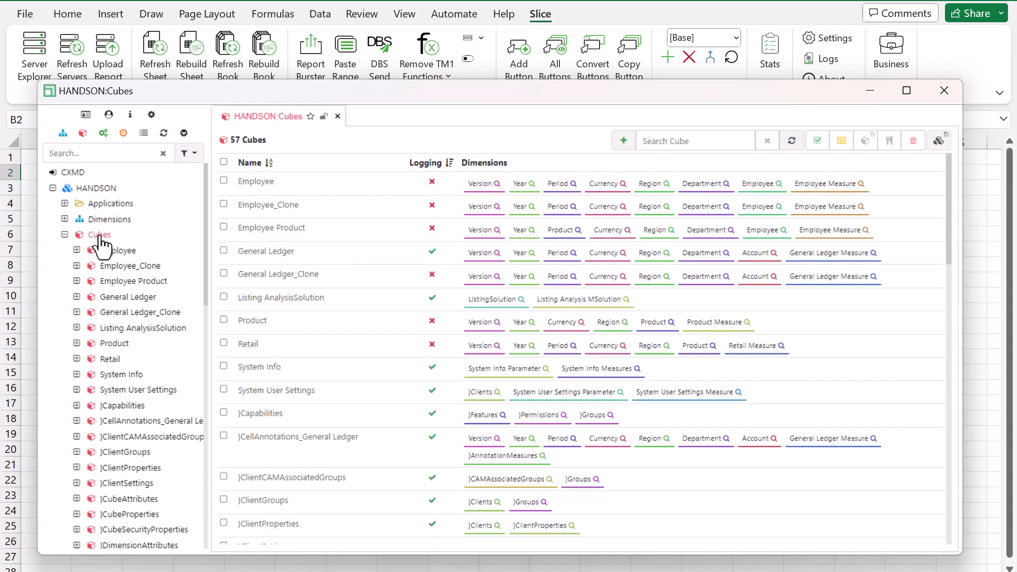
mouse_move(120, 300)
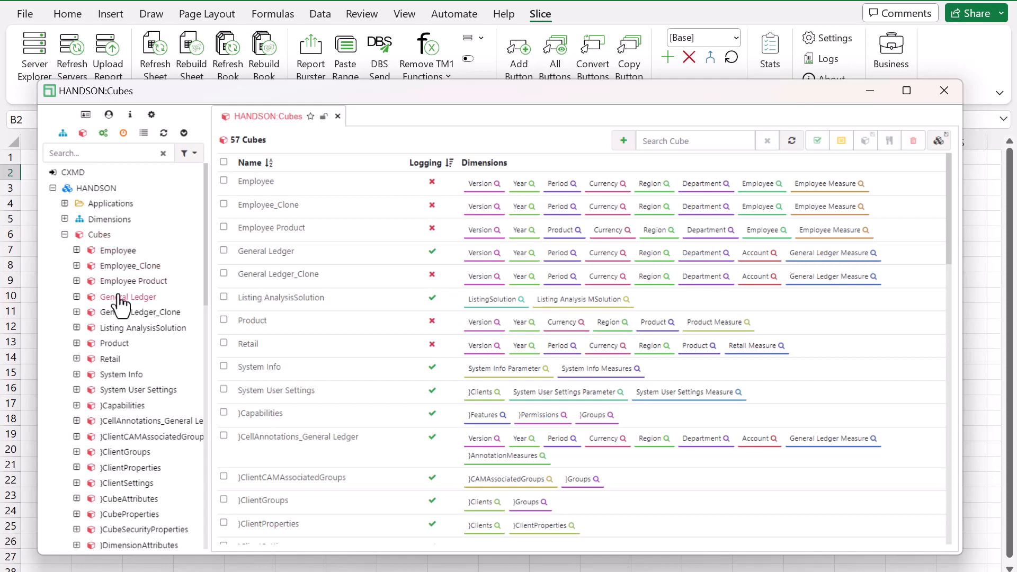
Browse the General Ledger cube and expand Assets and Current Assets rows with amounts
double_click(128, 296)
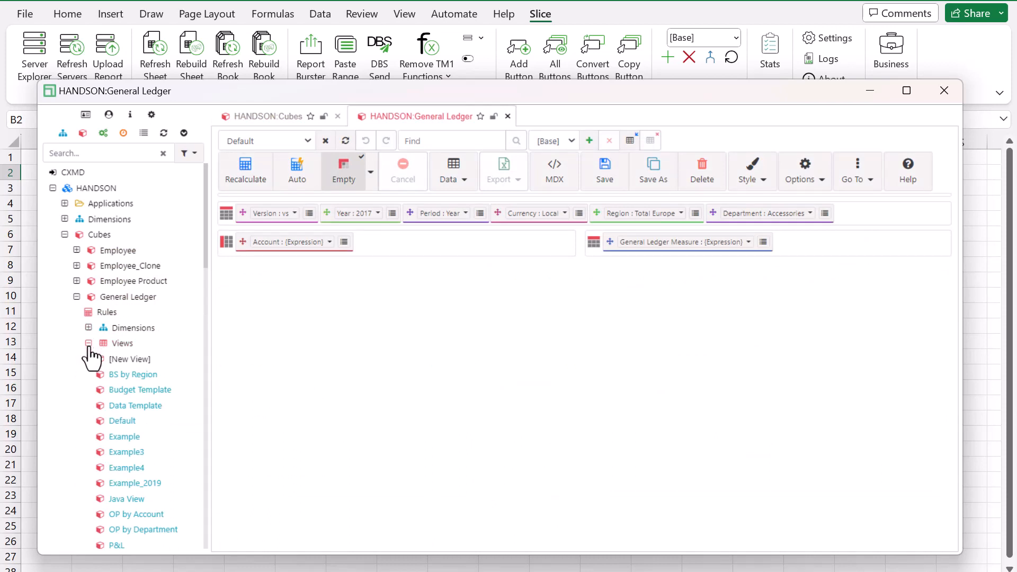
click(88, 343)
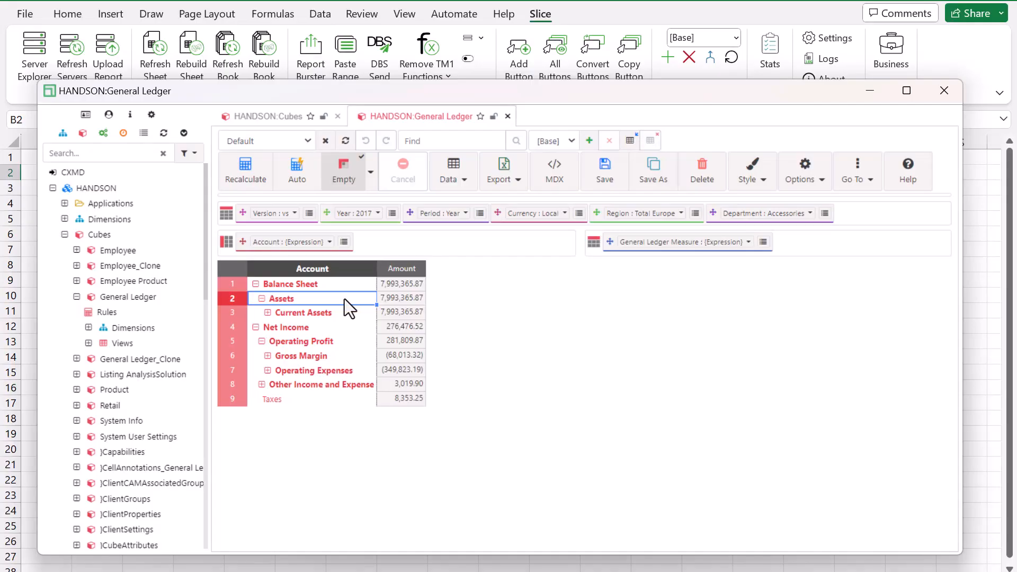
right_click(312, 299)
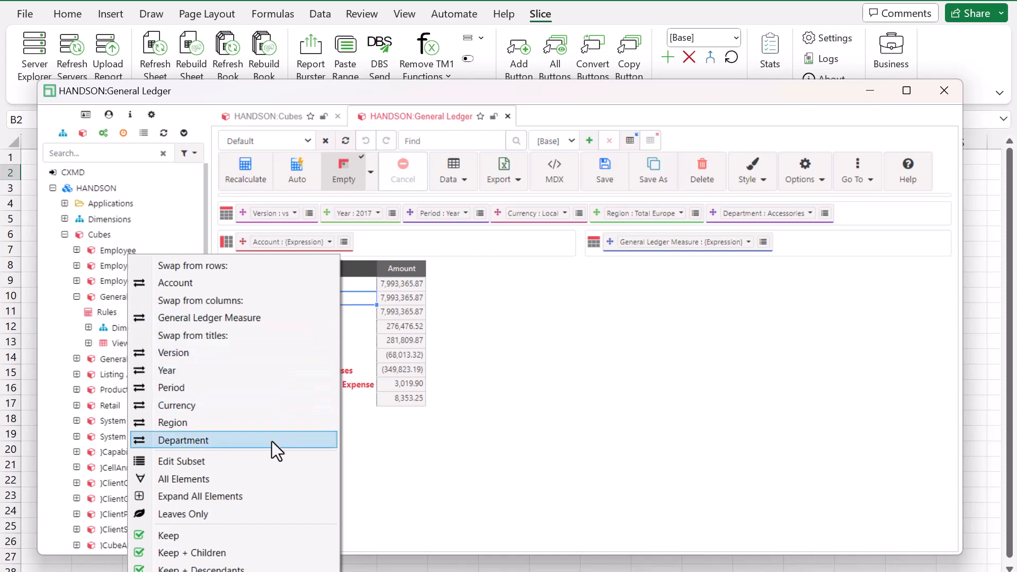
mouse_move(265, 539)
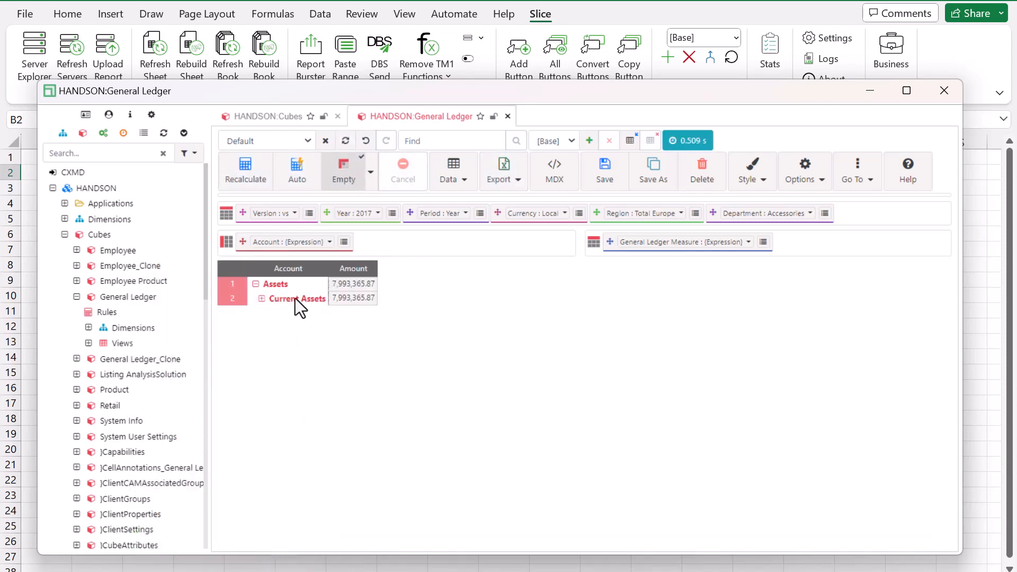
right_click(288, 284)
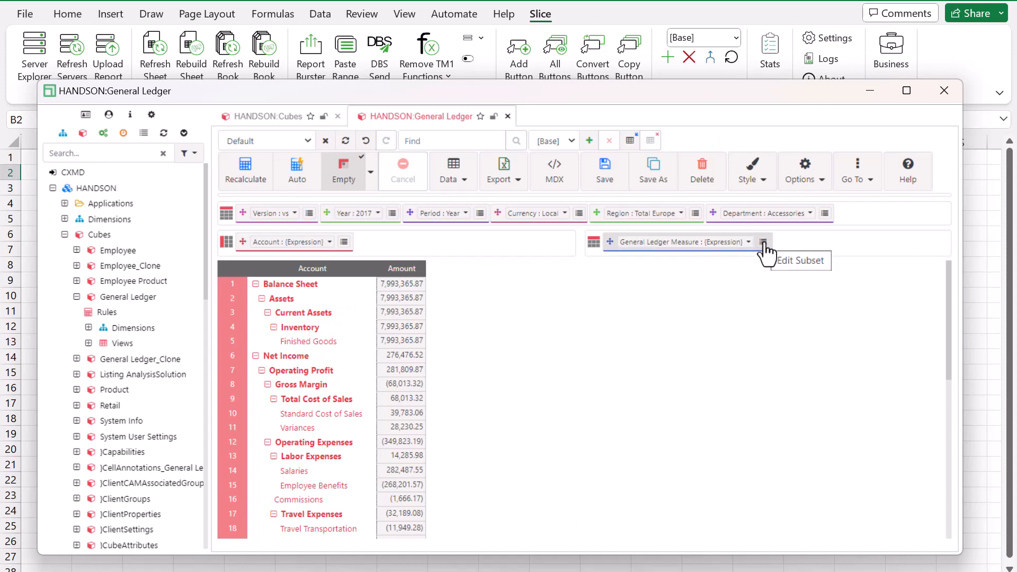
Swap Region from titles onto the columns and recalculate the view
click(763, 242)
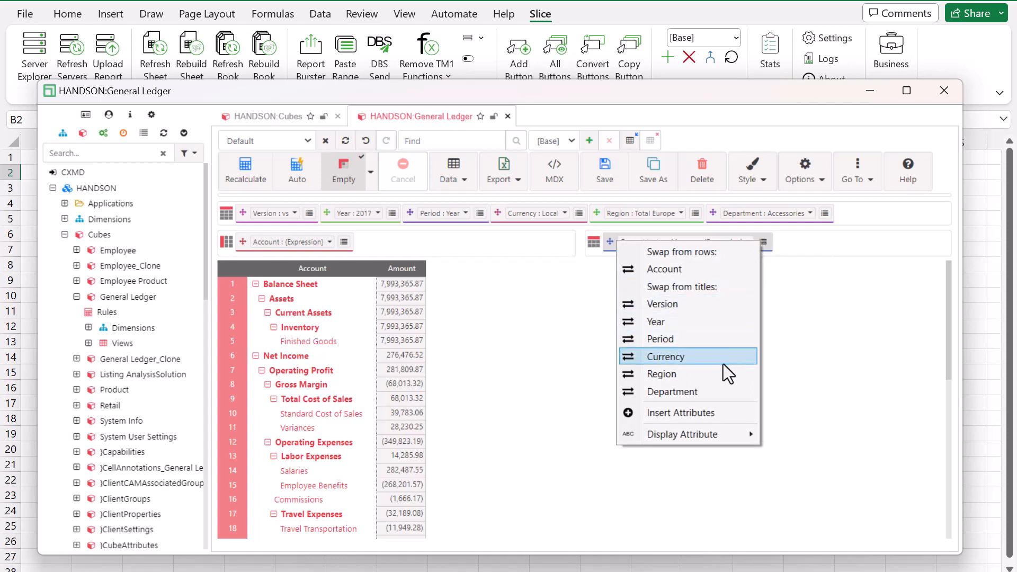
click(661, 374)
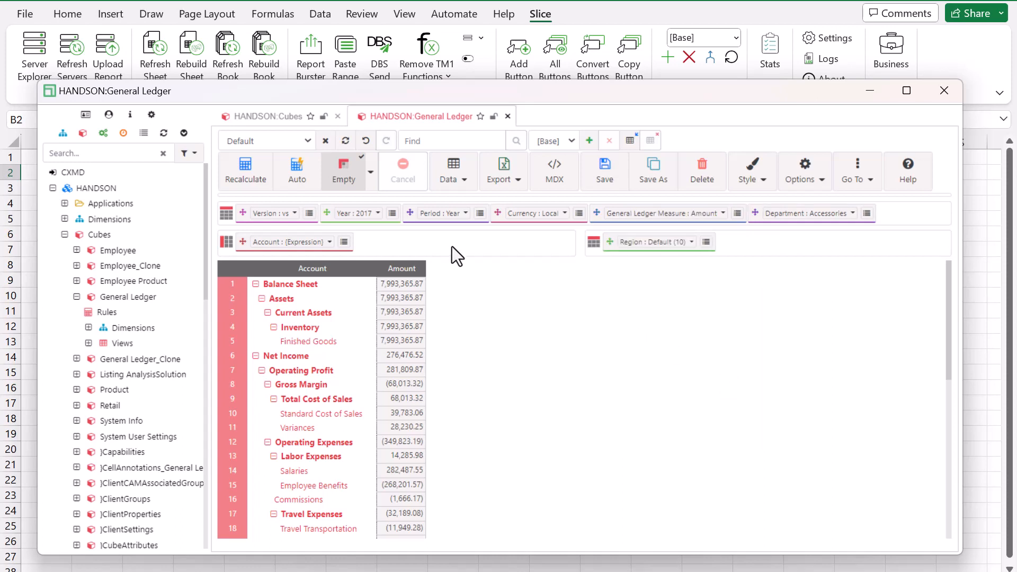
click(245, 171)
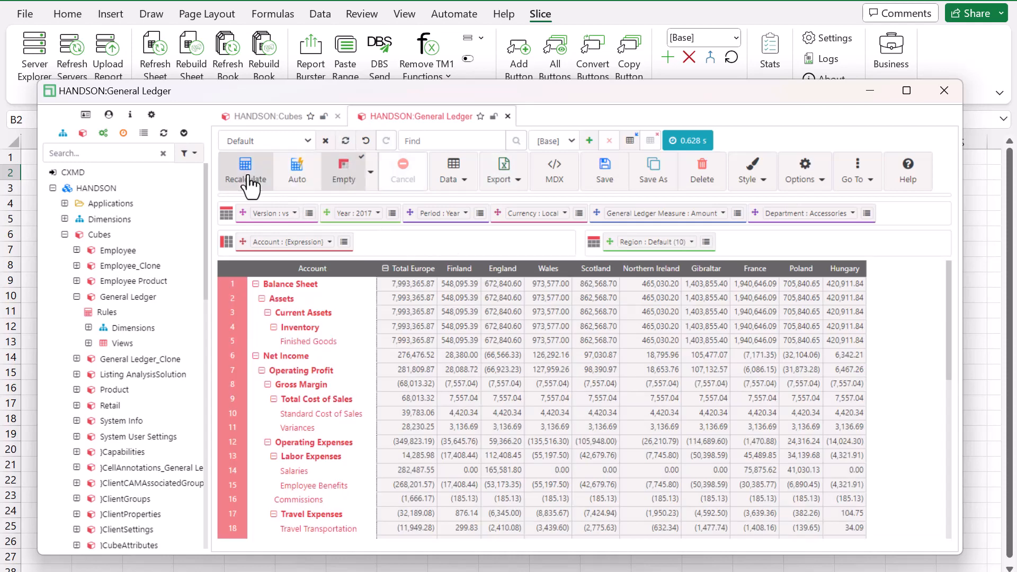
Apply a blue-and-yellow grid style and bring up the View Style Editor beside the view
click(408, 284)
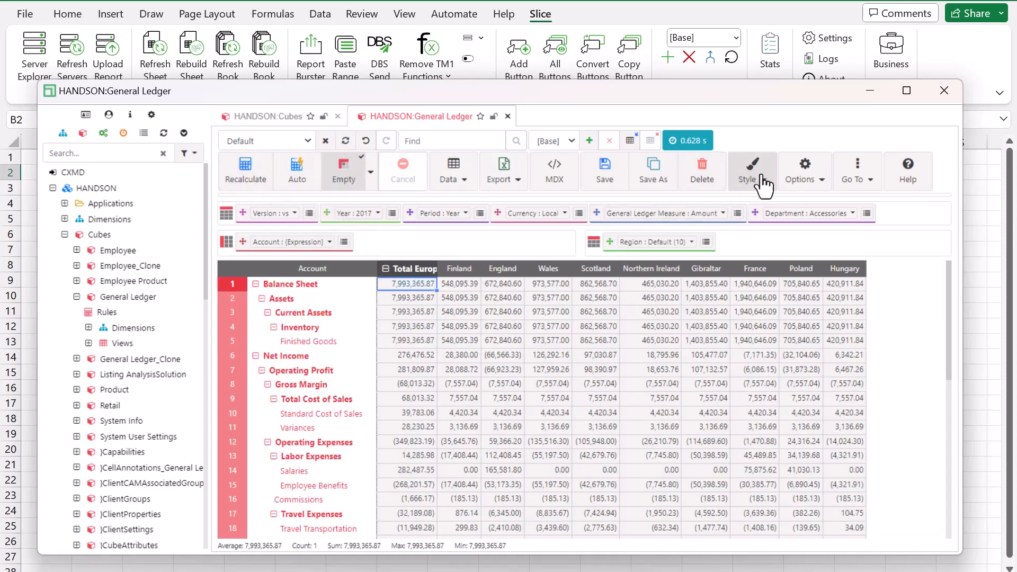
click(750, 180)
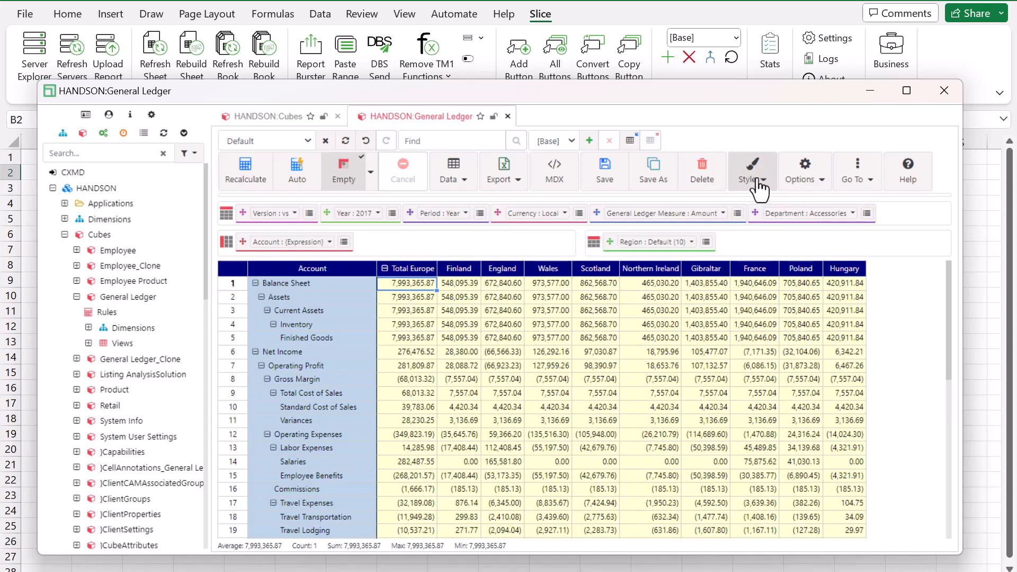
click(753, 171)
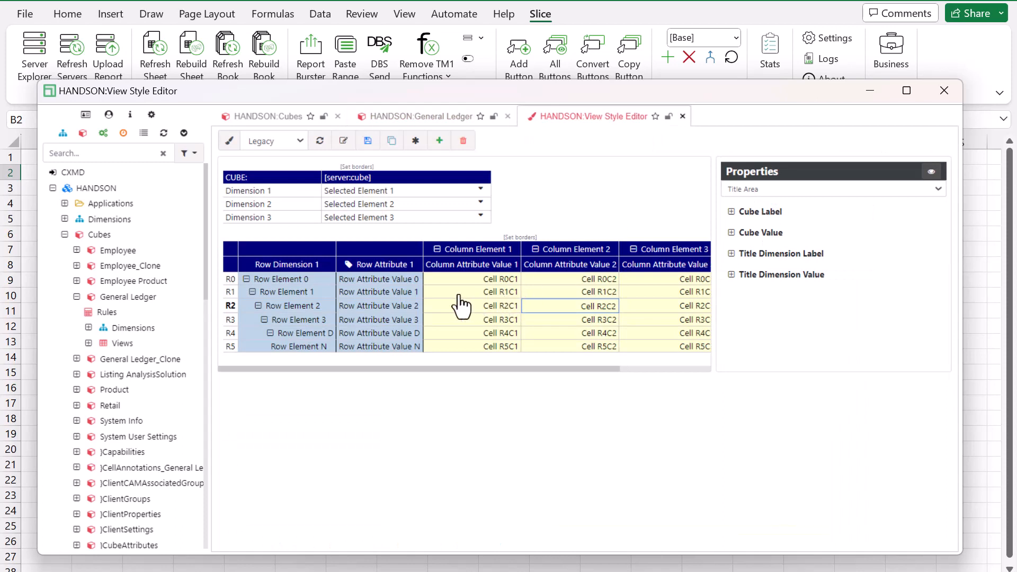
click(421, 117)
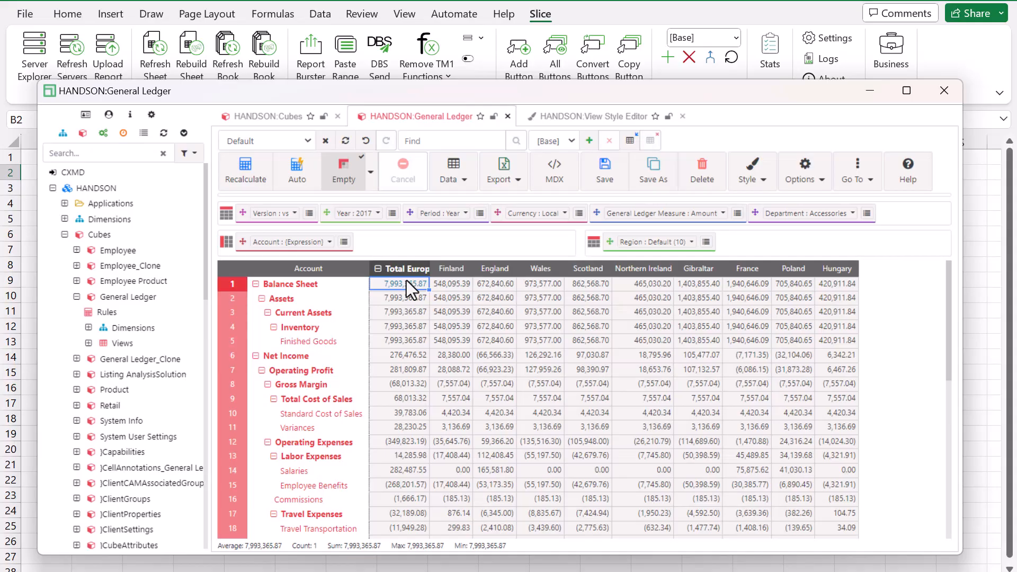
Export the regional General Ledger view as a DBRW formula slice into Book4
click(503, 170)
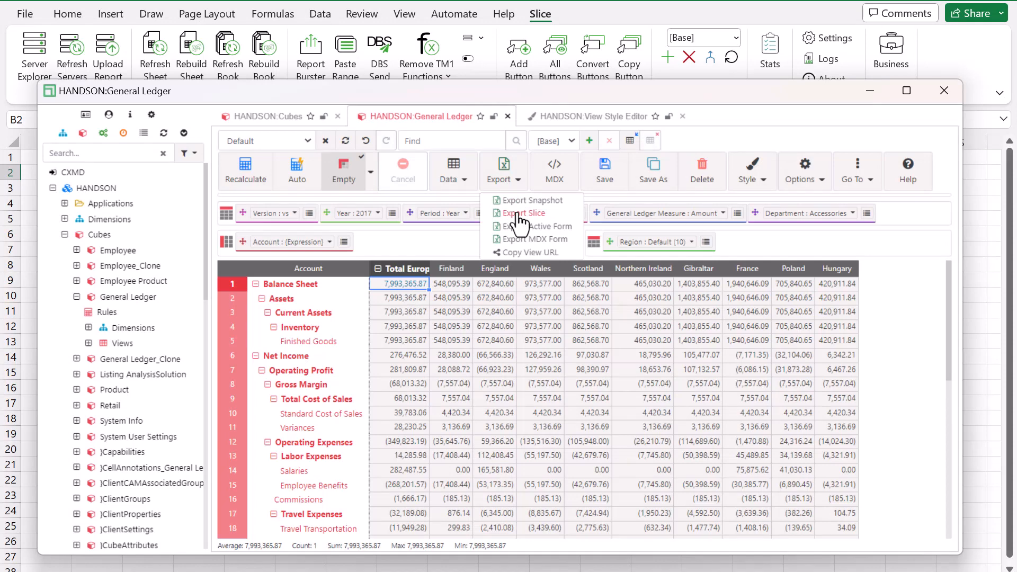
click(527, 213)
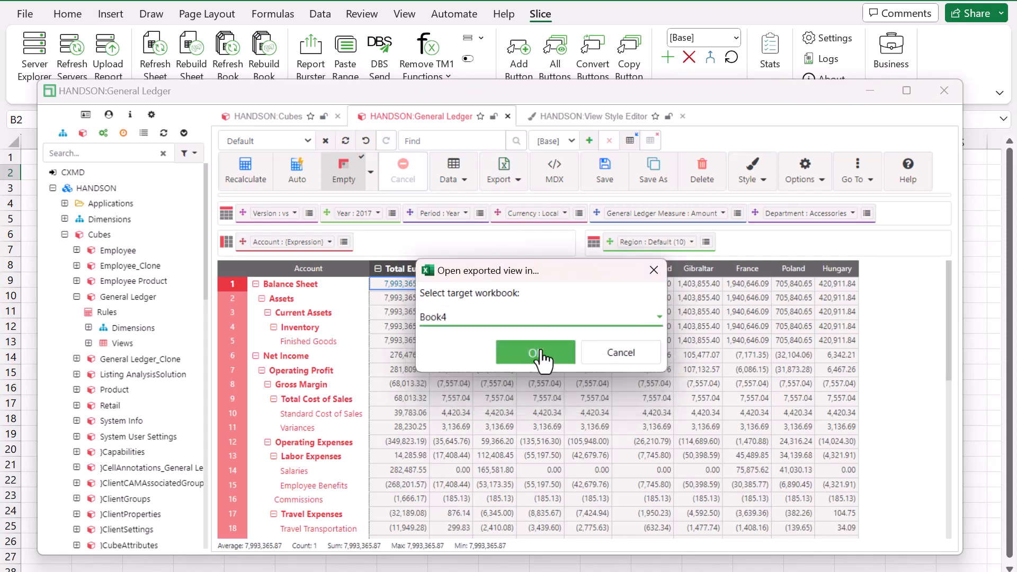
click(534, 352)
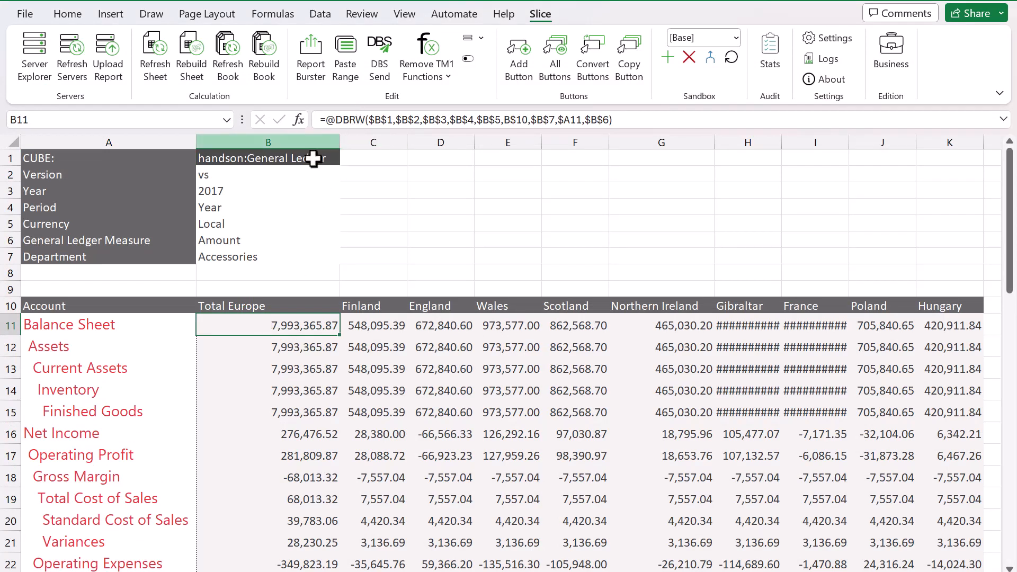
click(268, 240)
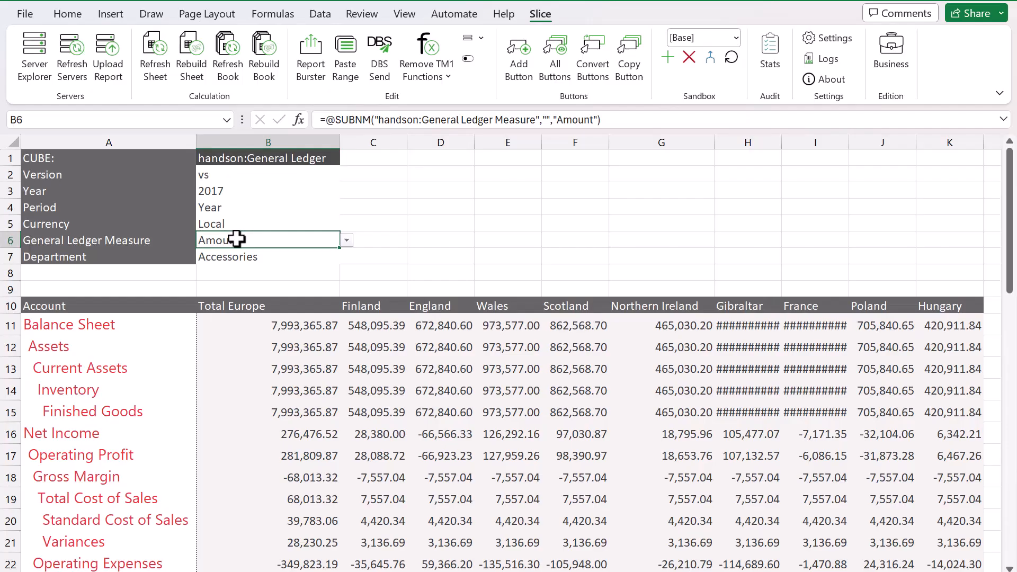
click(267, 257)
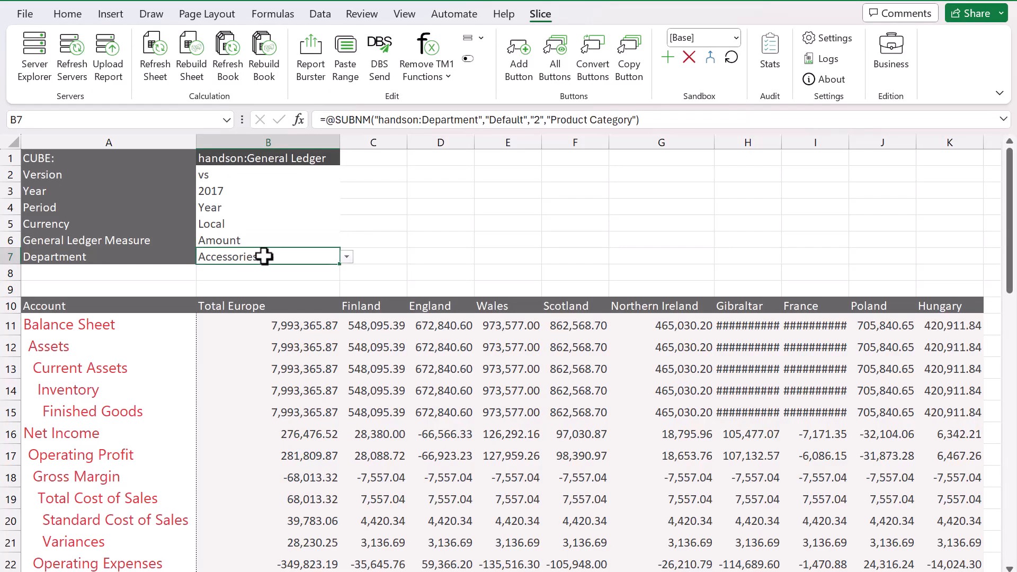
Select Manufacturing and Quality Assurance in the Department subset editor
click(347, 255)
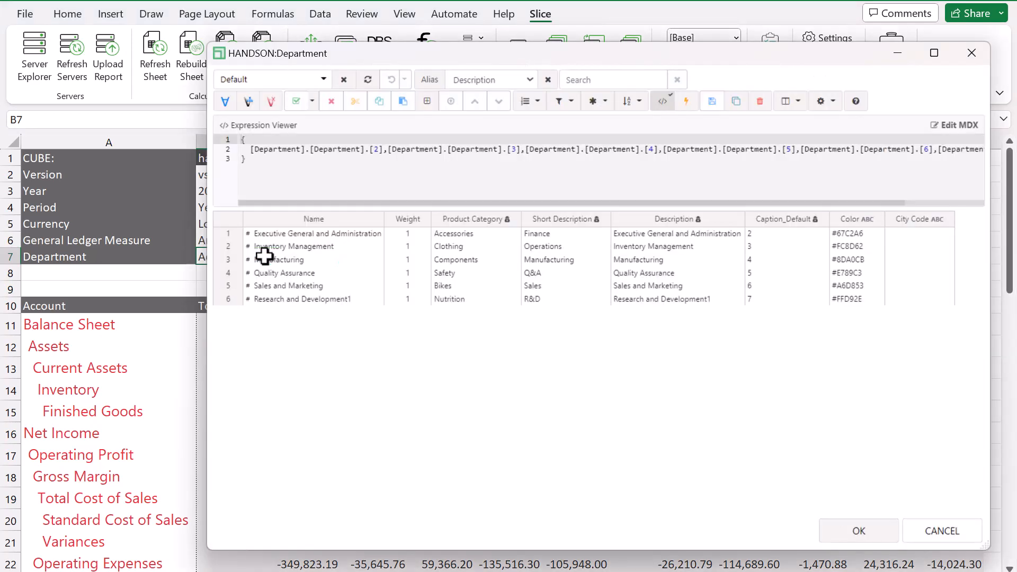
mouse_move(296, 269)
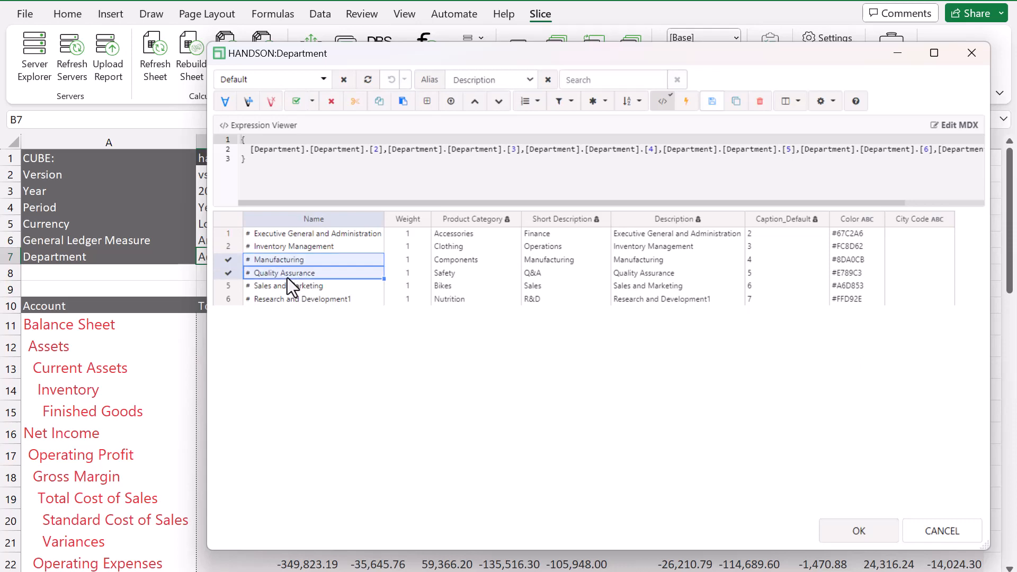
click(858, 531)
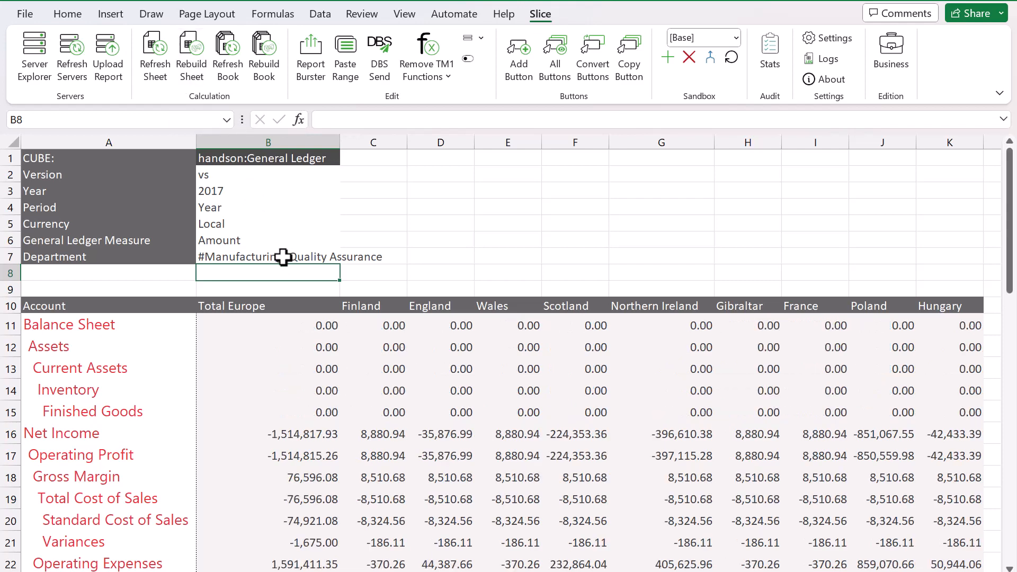
Rebuild the sheet so amounts reflect the Manufacturing and Quality Assurance departments
click(268, 257)
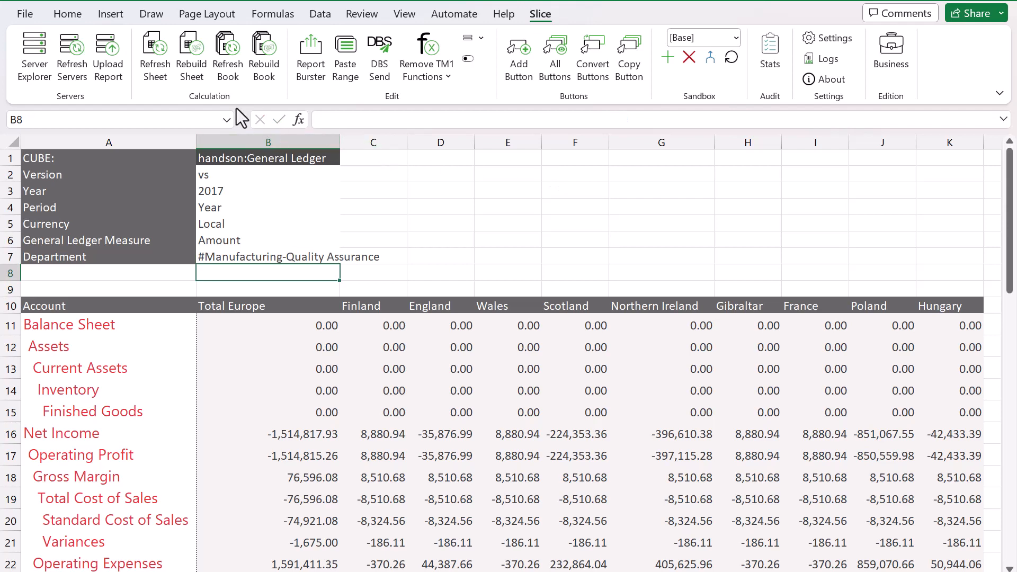
mouse_move(192, 55)
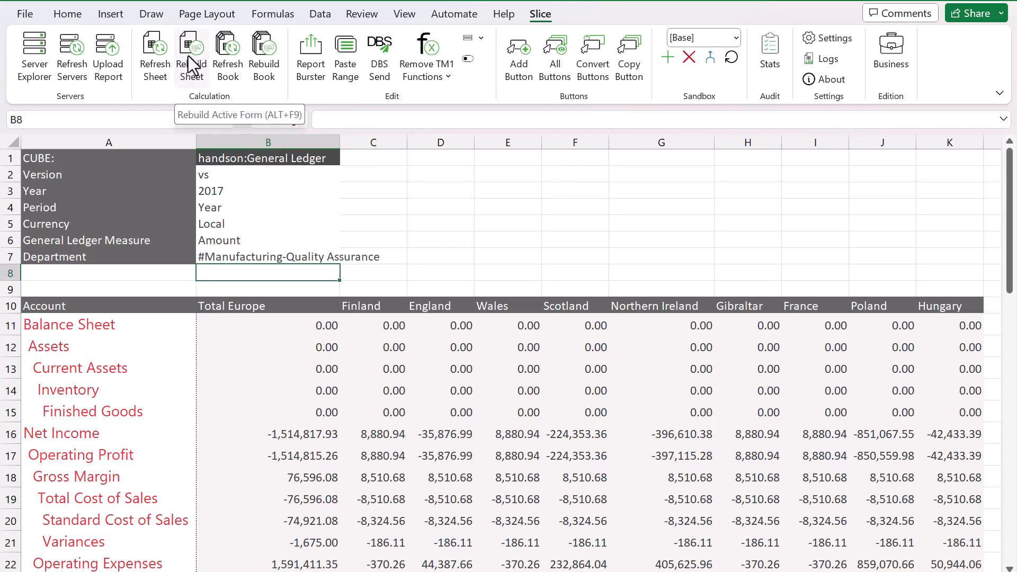
click(191, 57)
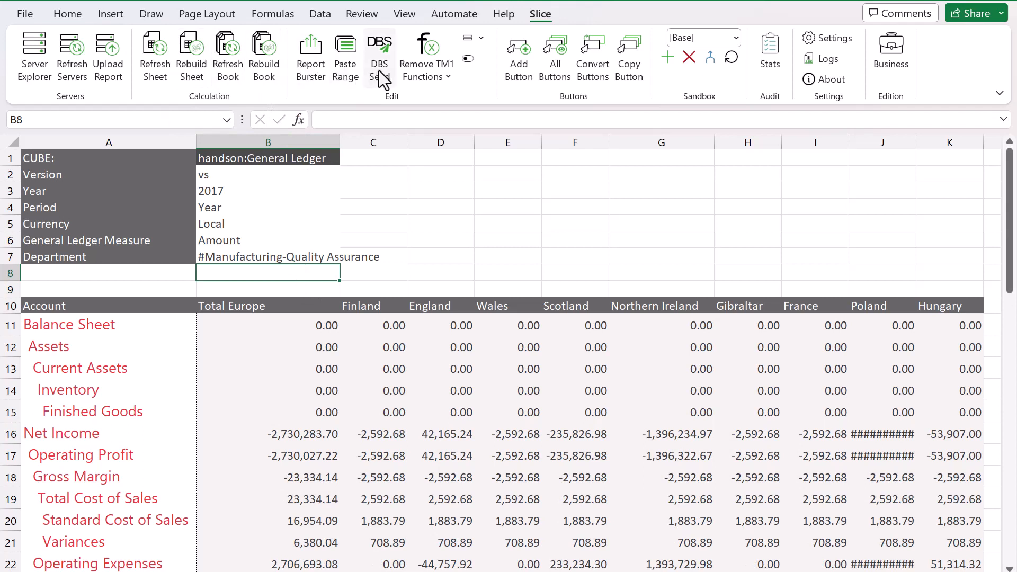
mouse_move(426, 56)
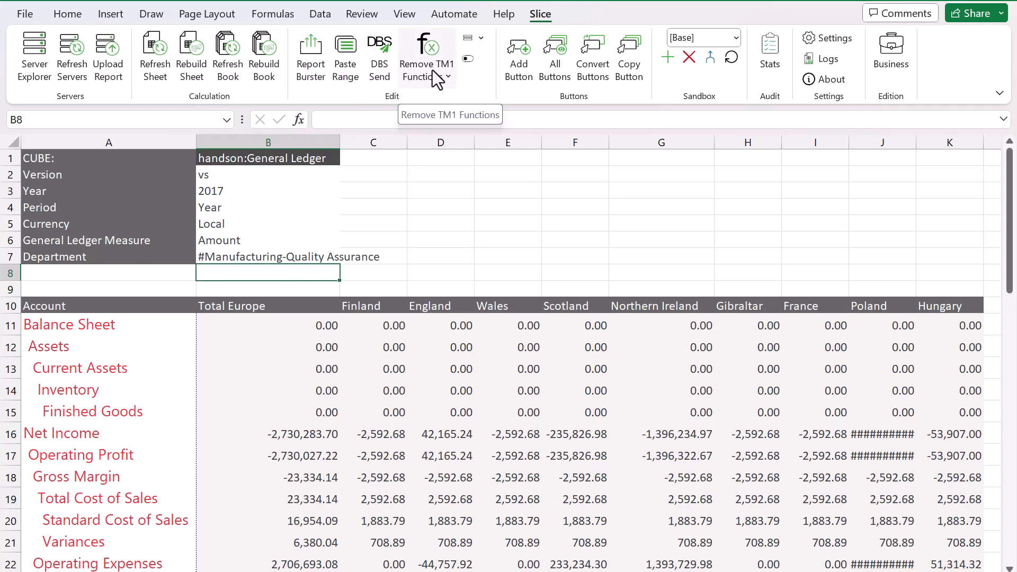
Remove TM1 functions so the report cells, such as Net Income, hold static values
click(447, 76)
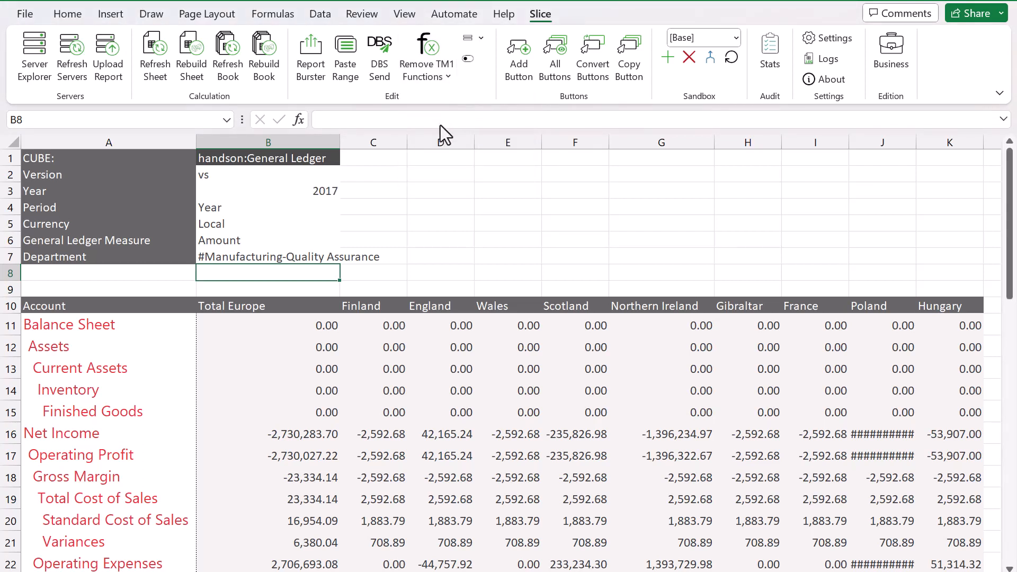
click(269, 435)
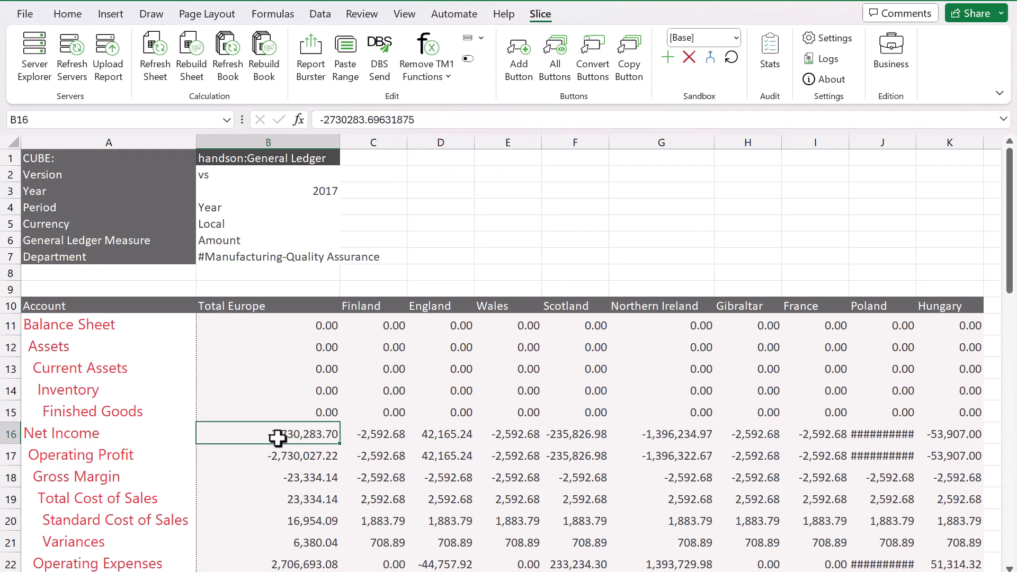
click(268, 257)
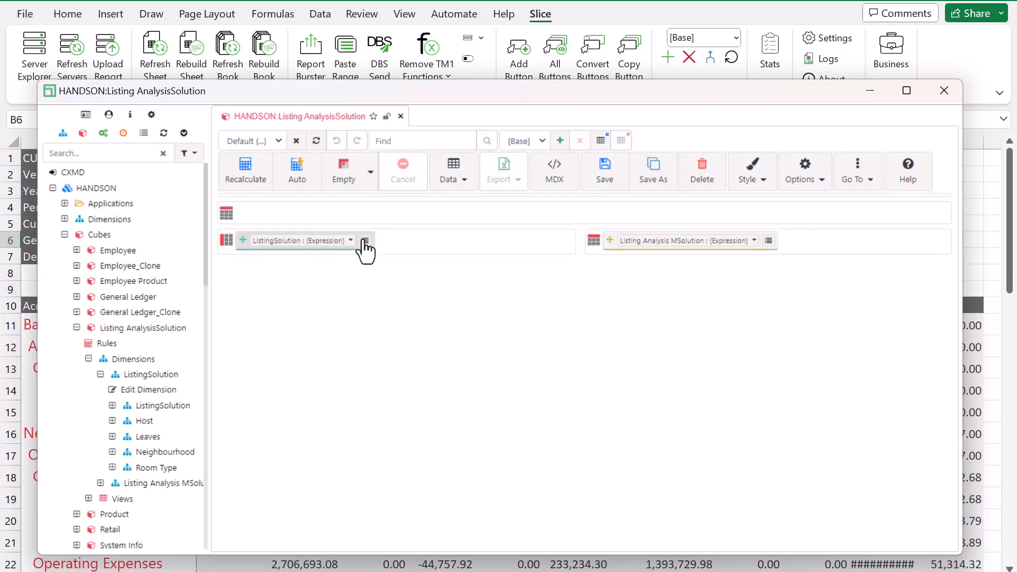
mouse_move(366, 240)
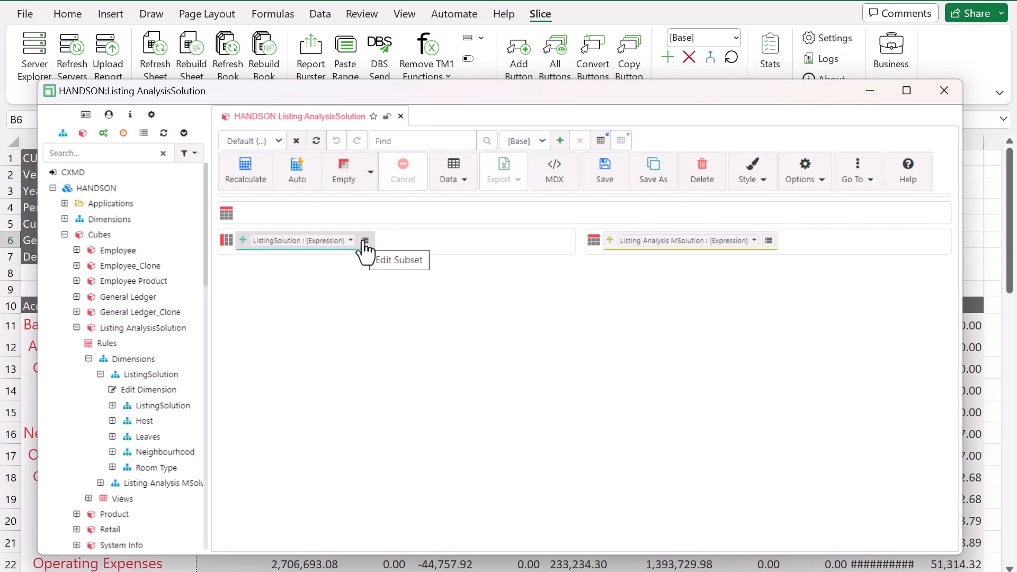
mouse_move(502, 208)
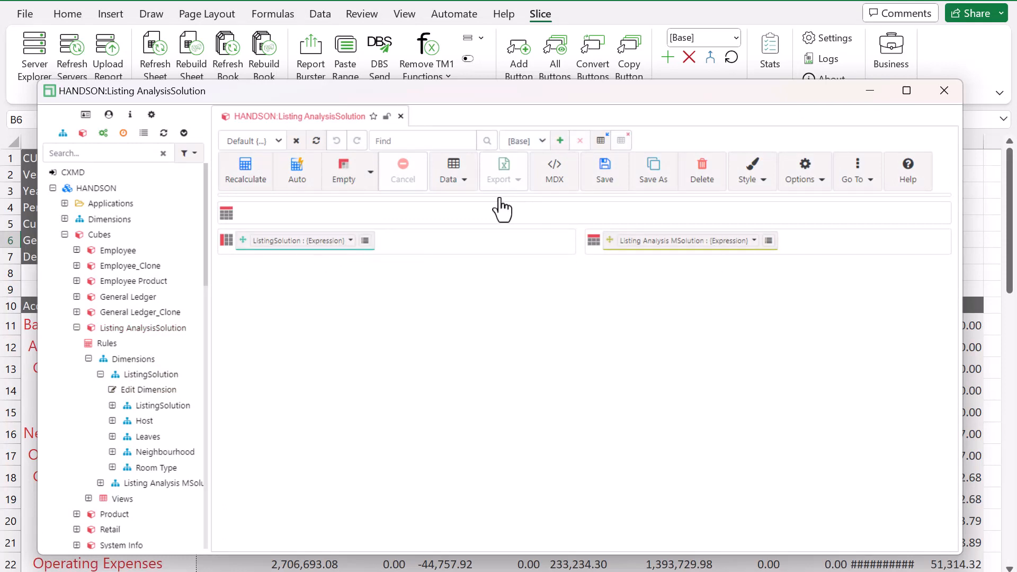
mouse_move(464, 207)
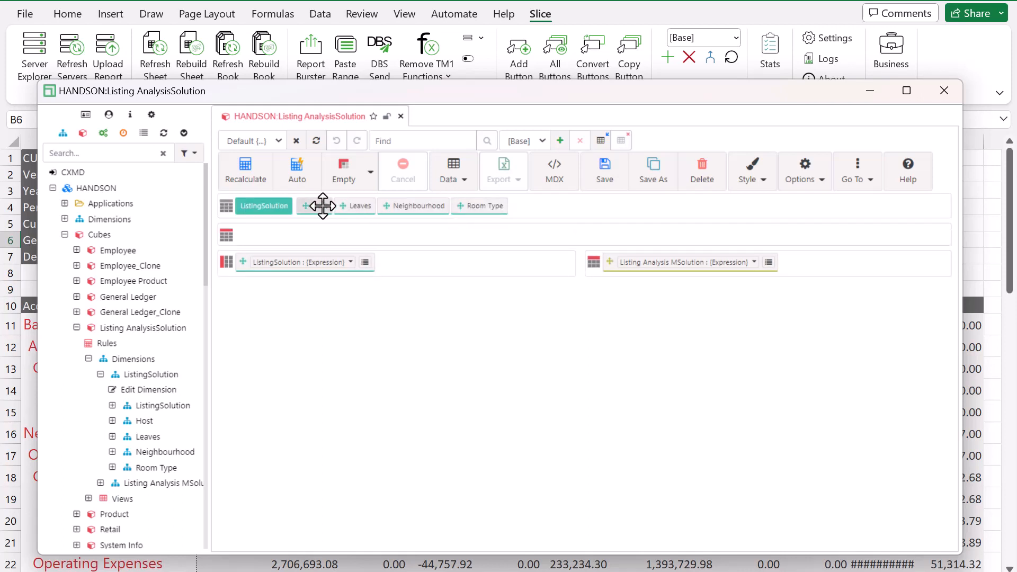
mouse_move(319, 205)
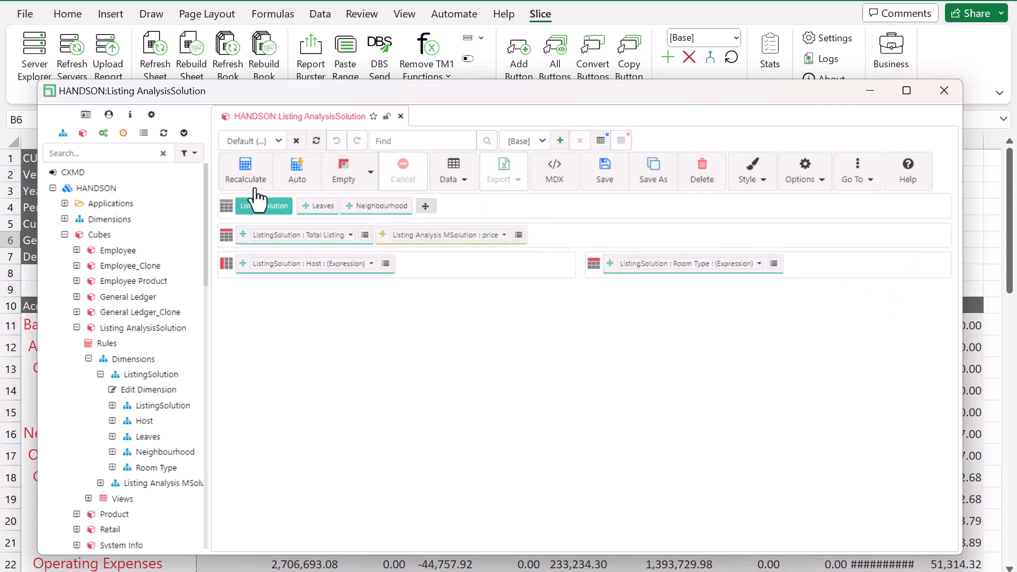
click(245, 172)
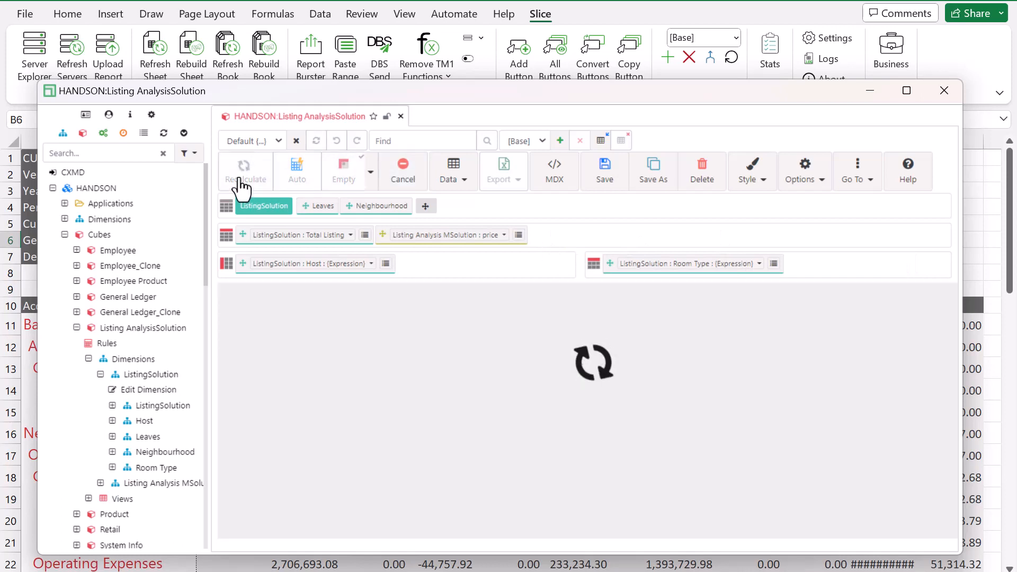
click(245, 180)
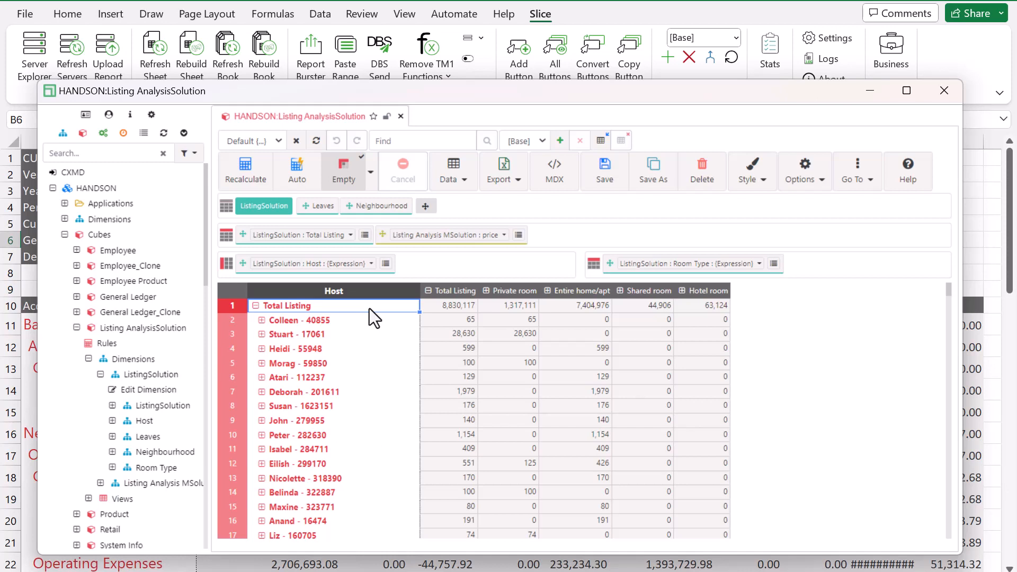
mouse_move(597, 314)
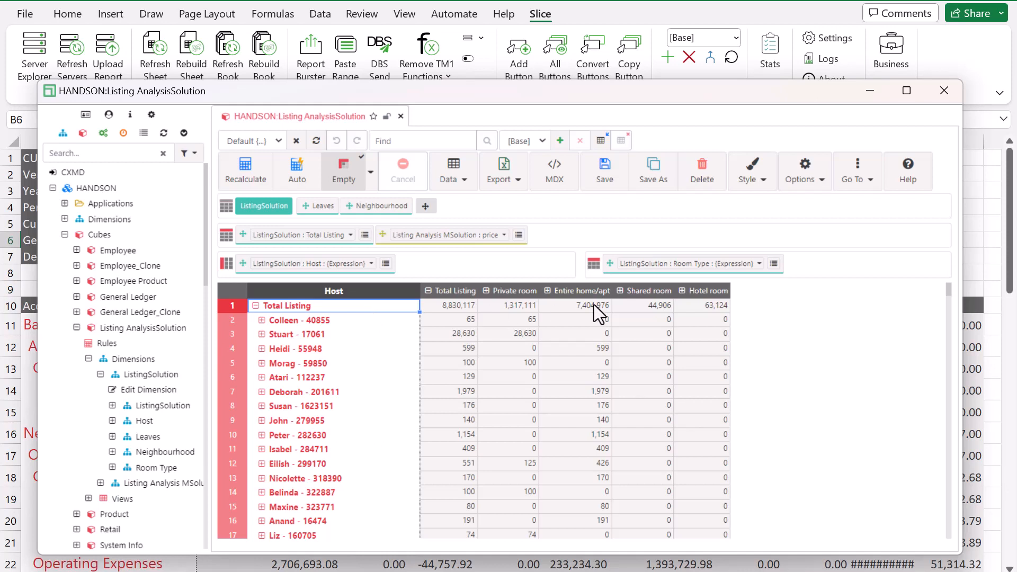
click(574, 305)
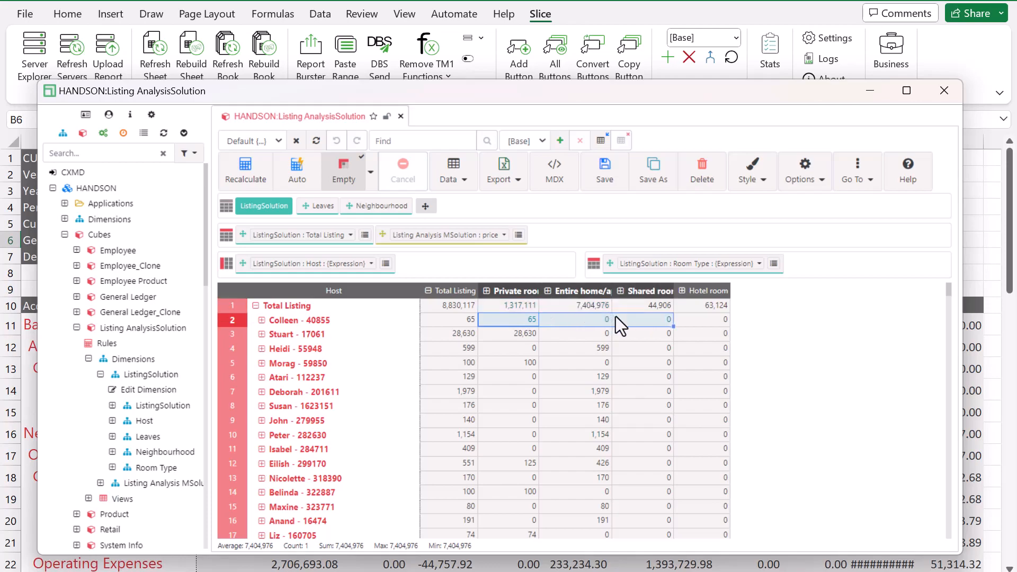
click(503, 169)
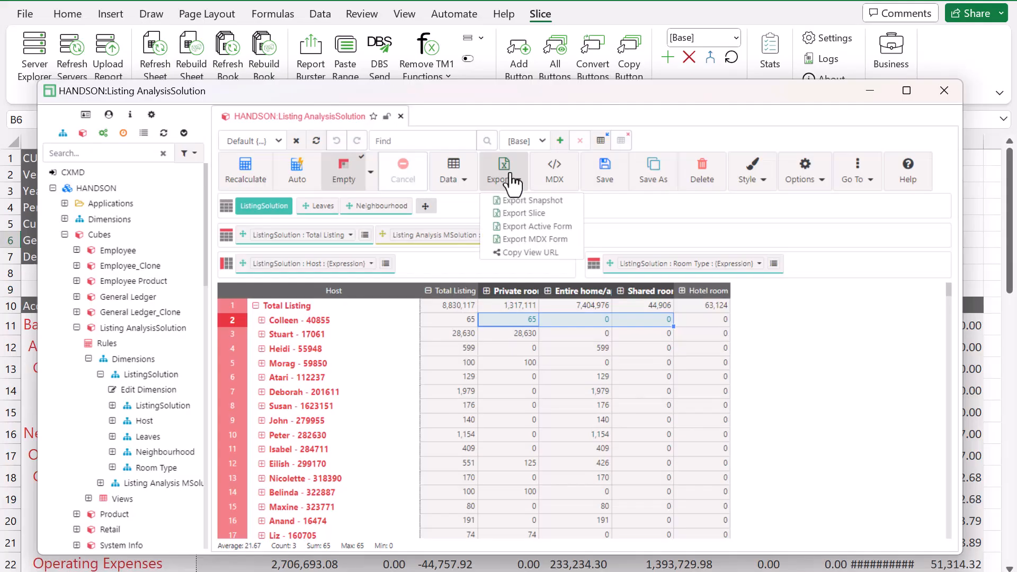
mouse_move(528, 234)
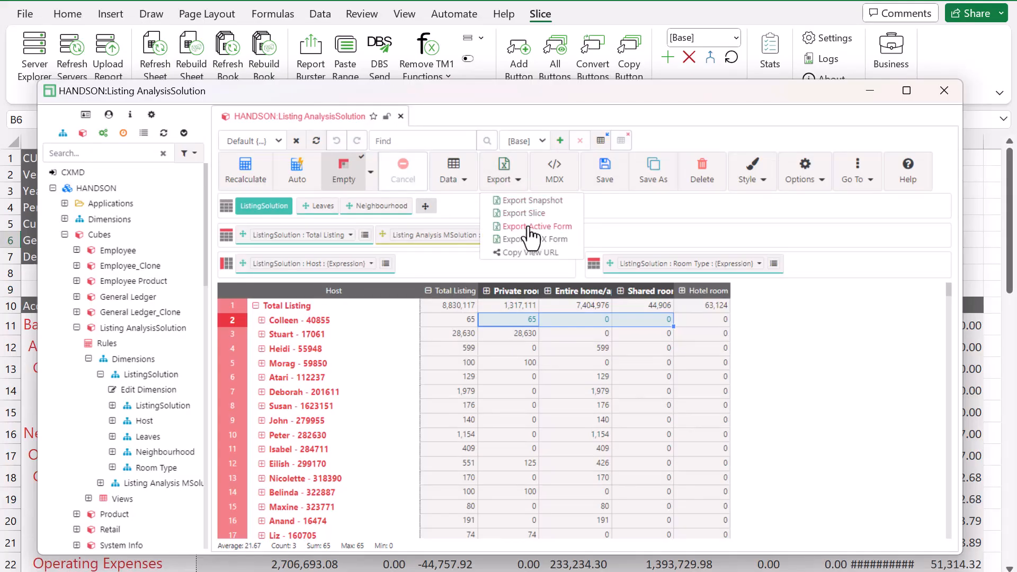
Export the Listing Analysis view as an Active Form into a new workbook
click(537, 225)
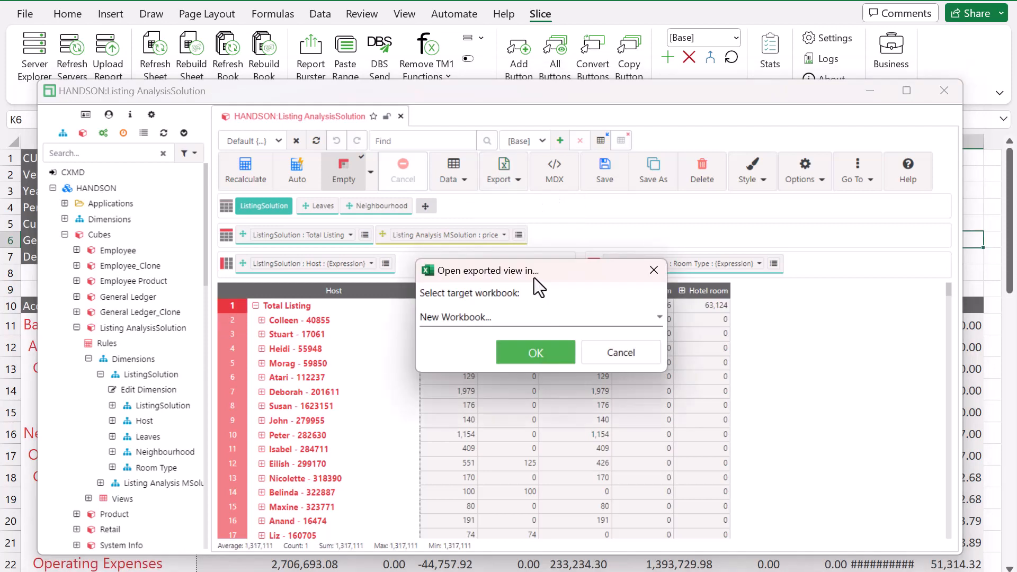
click(658, 316)
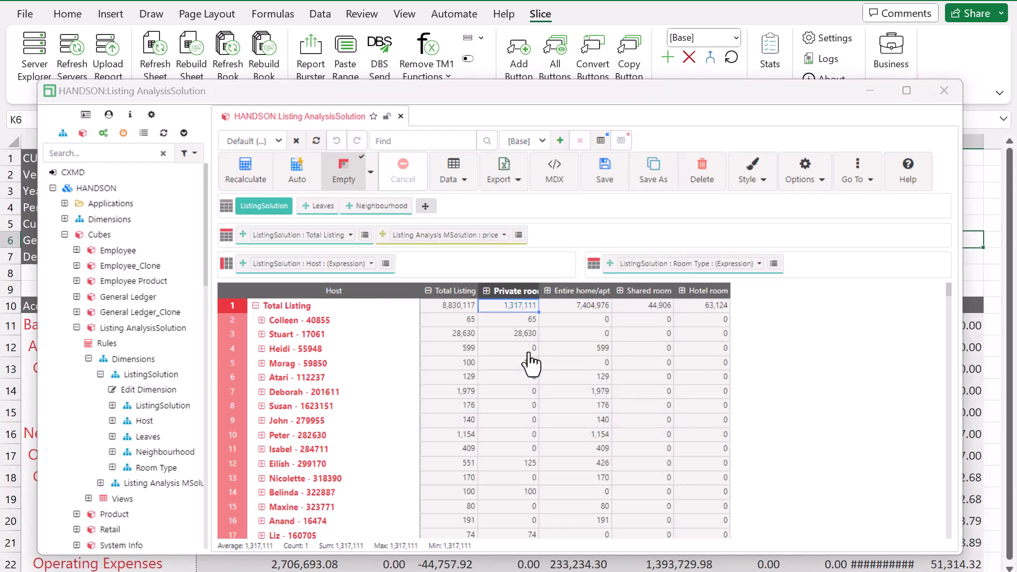
click(943, 90)
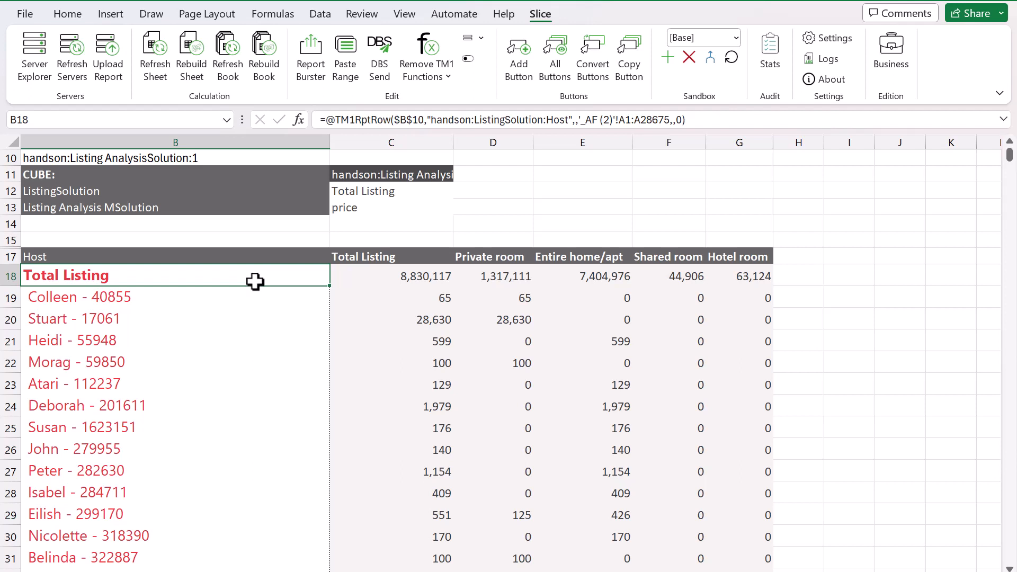
Inspect the Total Listing cell's DBHW Function Arguments, including the Host dimension parameter
click(391, 275)
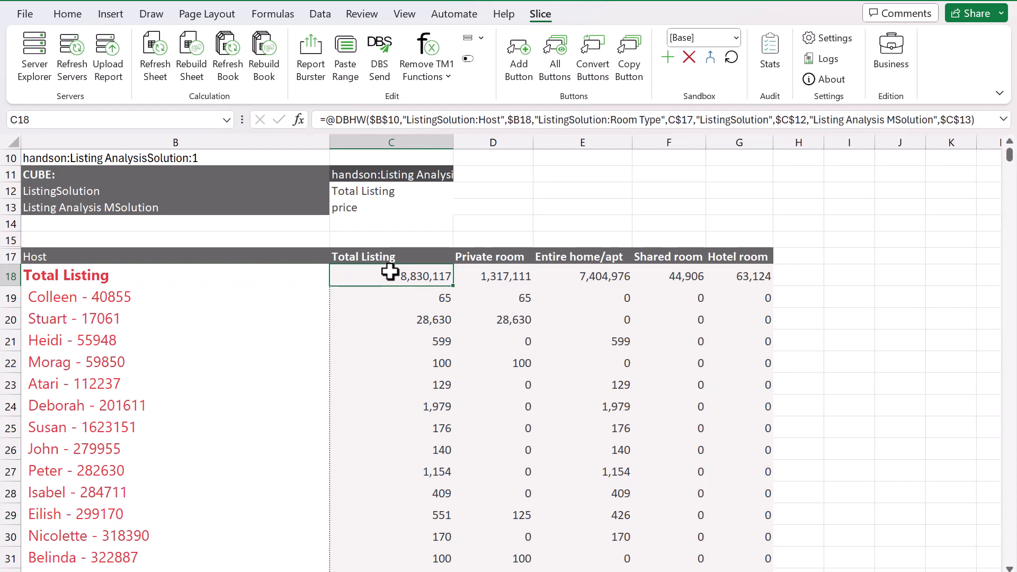
double_click(391, 275)
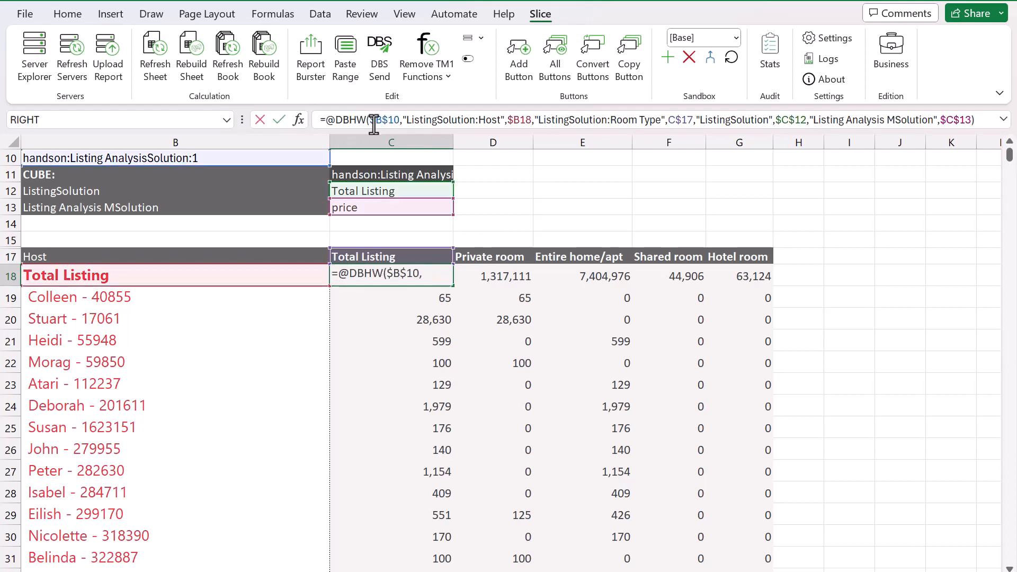
mouse_move(312, 128)
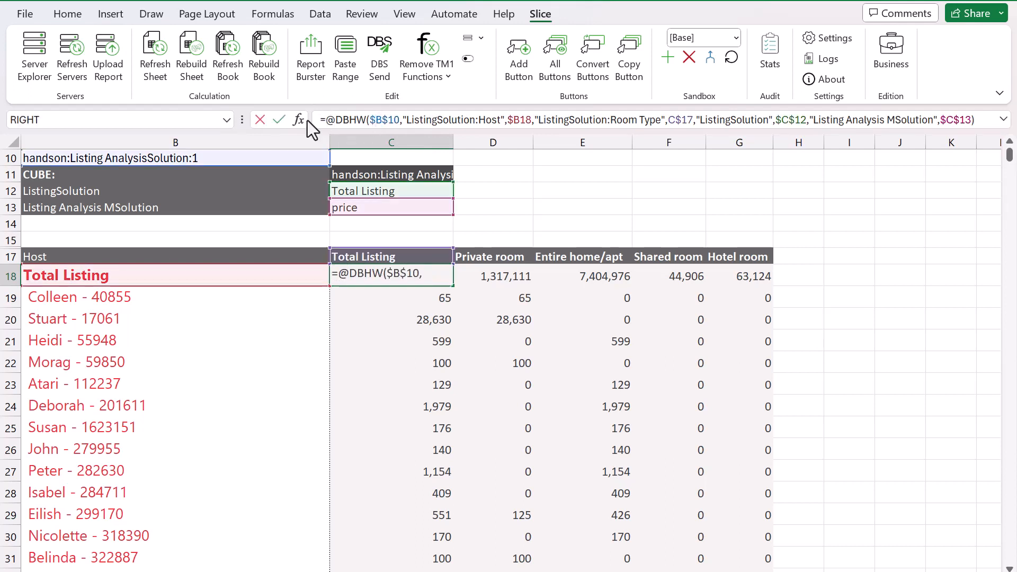
click(299, 120)
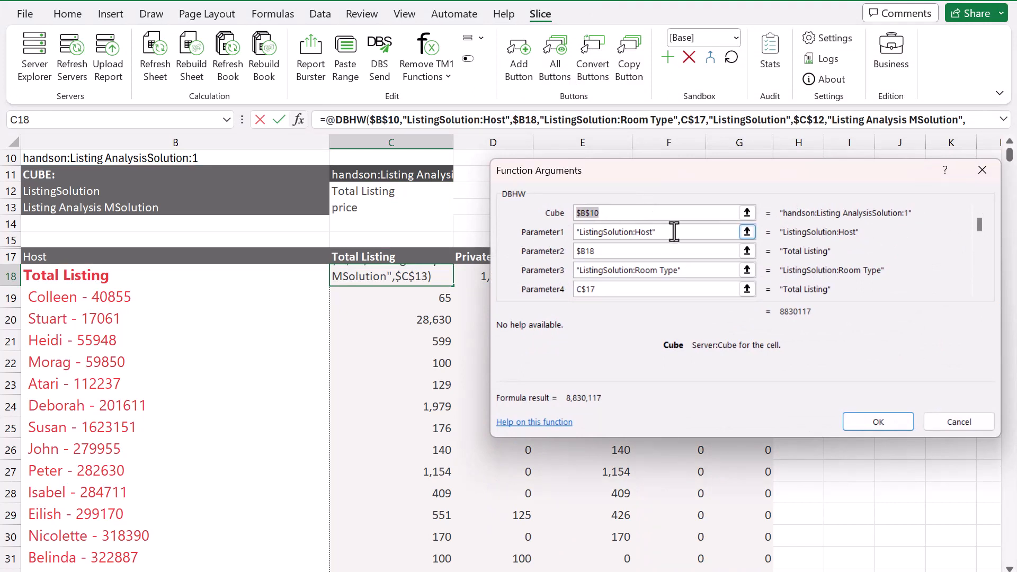
click(649, 232)
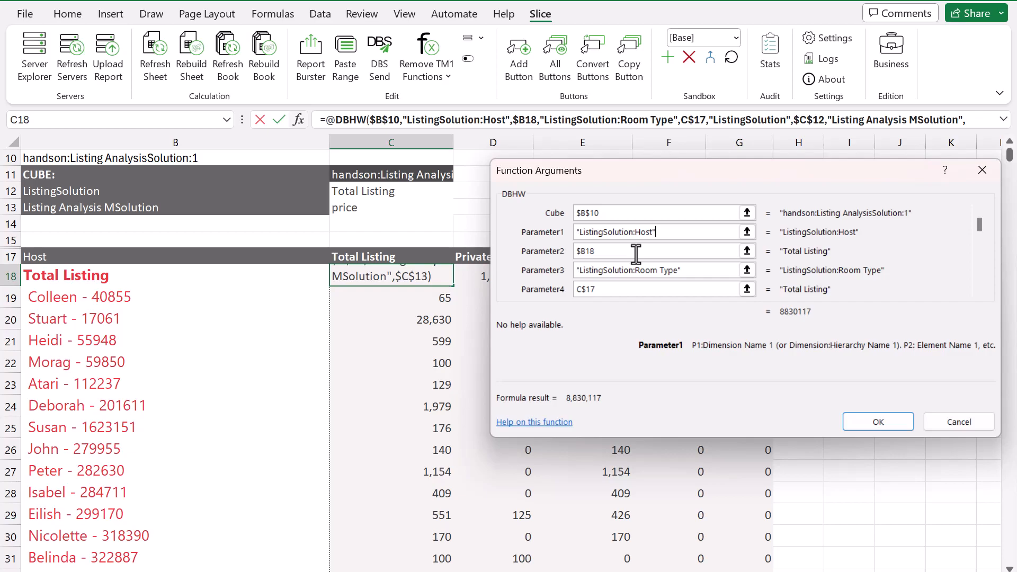
click(504, 170)
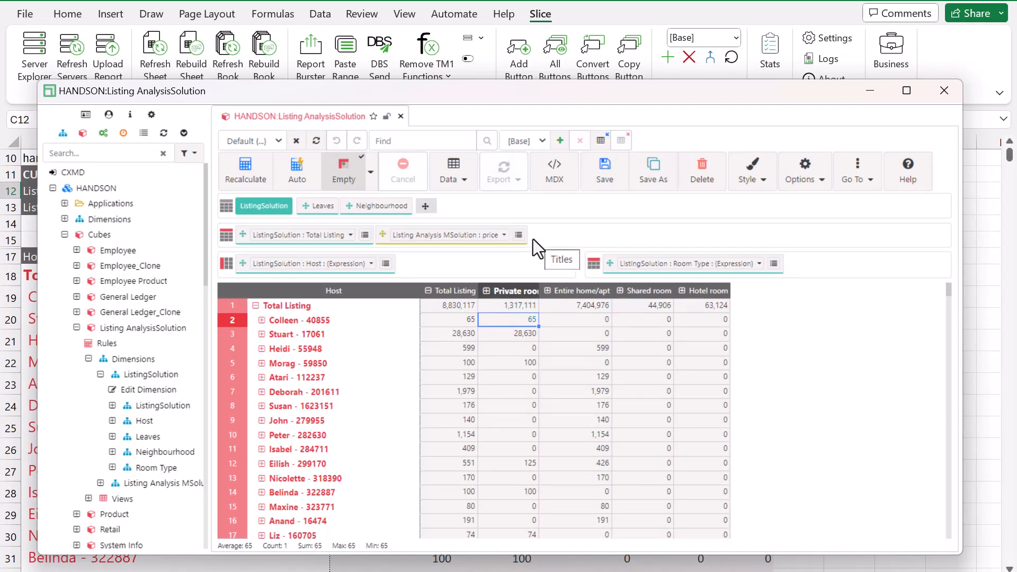
Export the view via Export MDX Form with Book4 as the target workbook
click(498, 170)
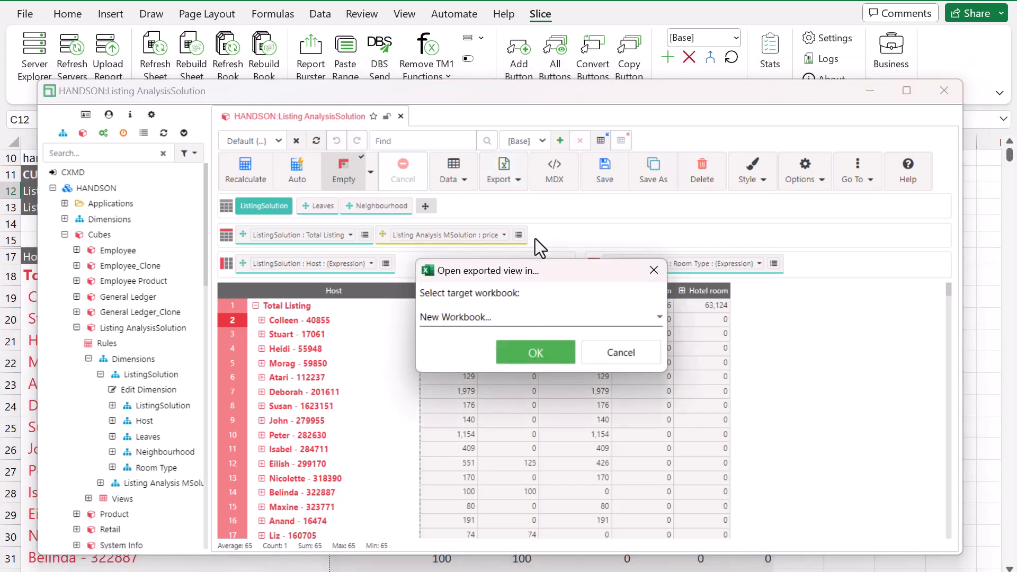
click(658, 317)
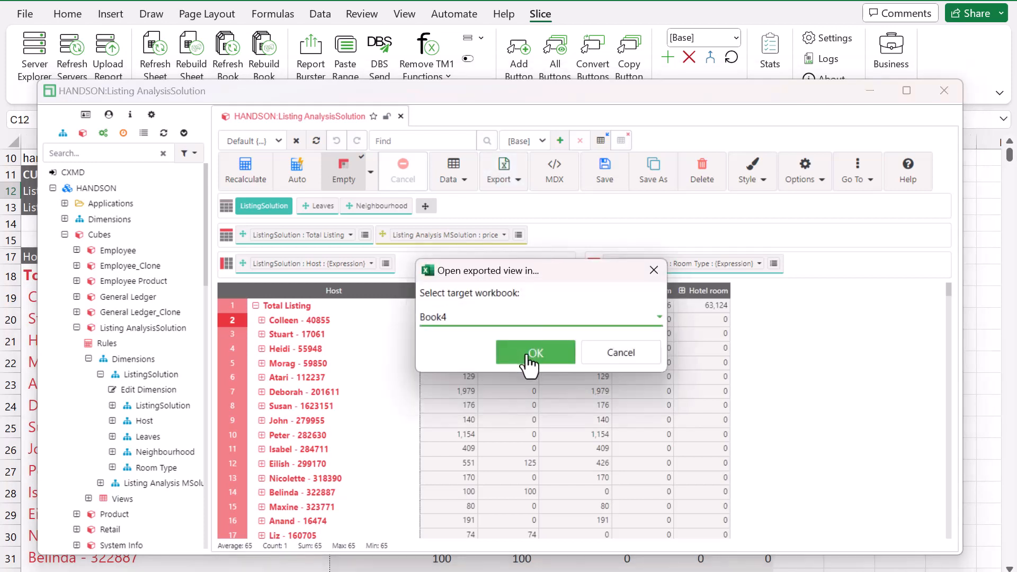
click(534, 352)
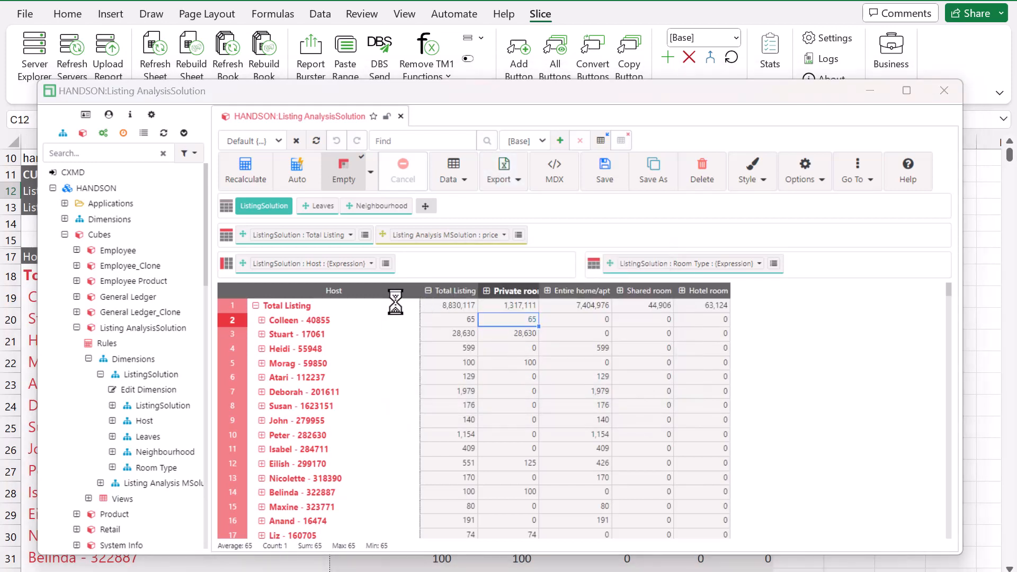
click(943, 90)
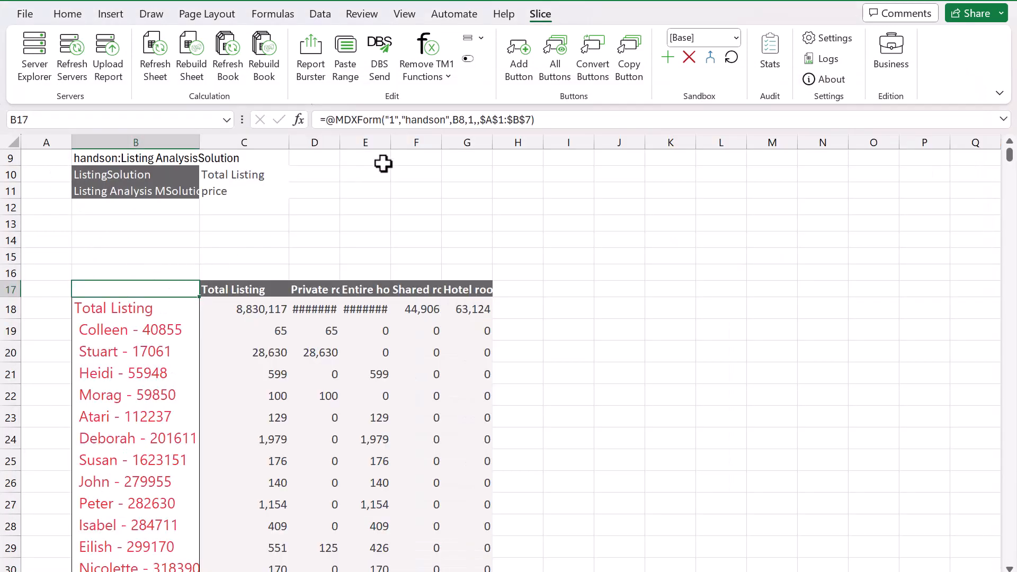
Inspect the MDXForm arguments, unhide the setup rows and select C8 to read the MDX SELECT query
click(298, 120)
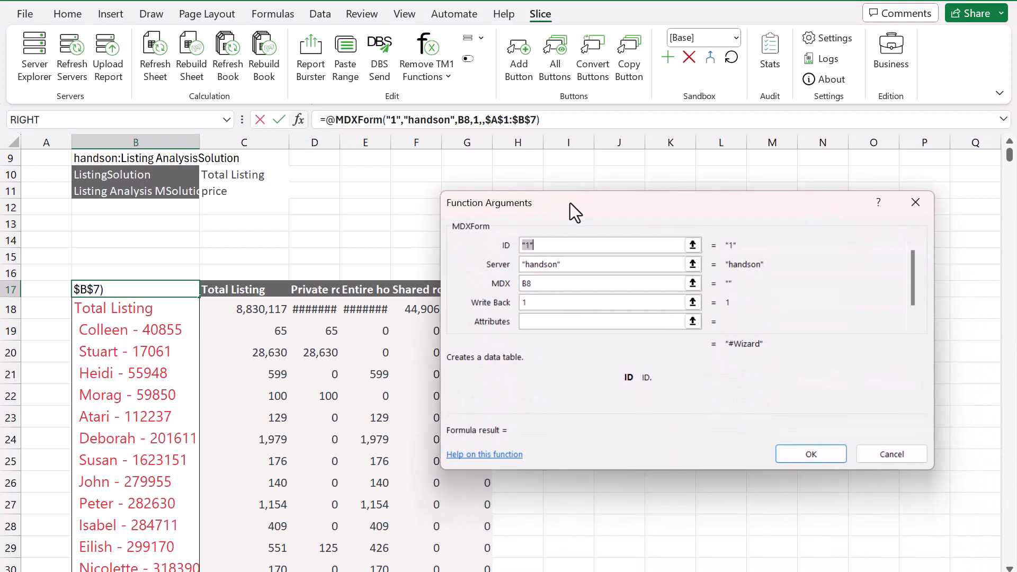
mouse_move(592, 231)
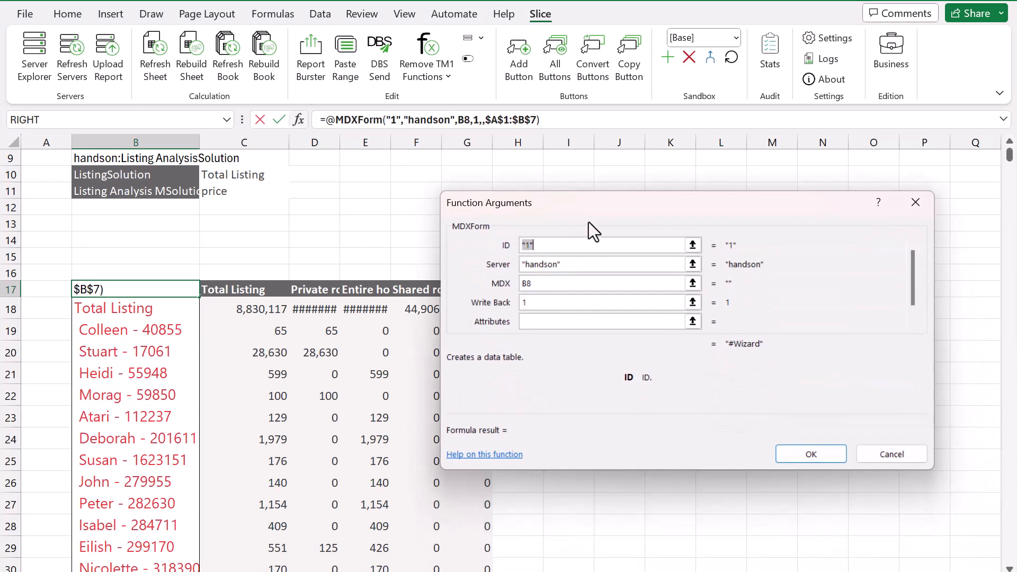
mouse_move(728, 233)
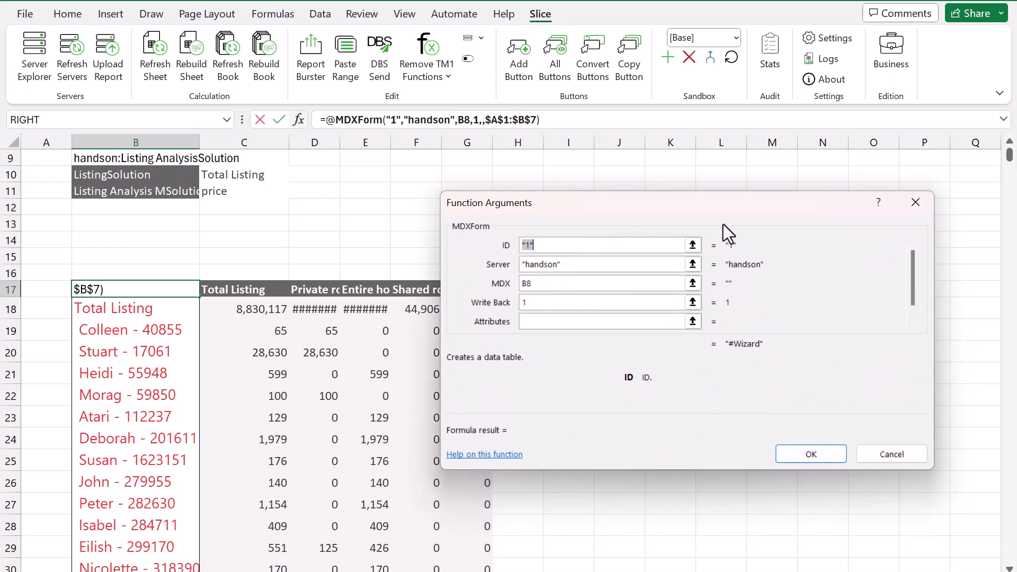
click(810, 453)
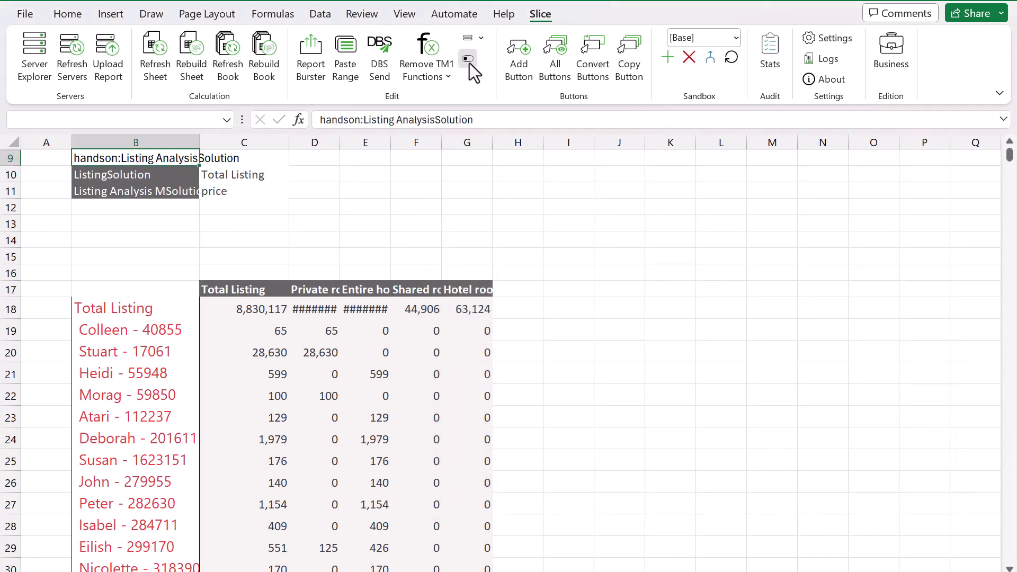
click(468, 58)
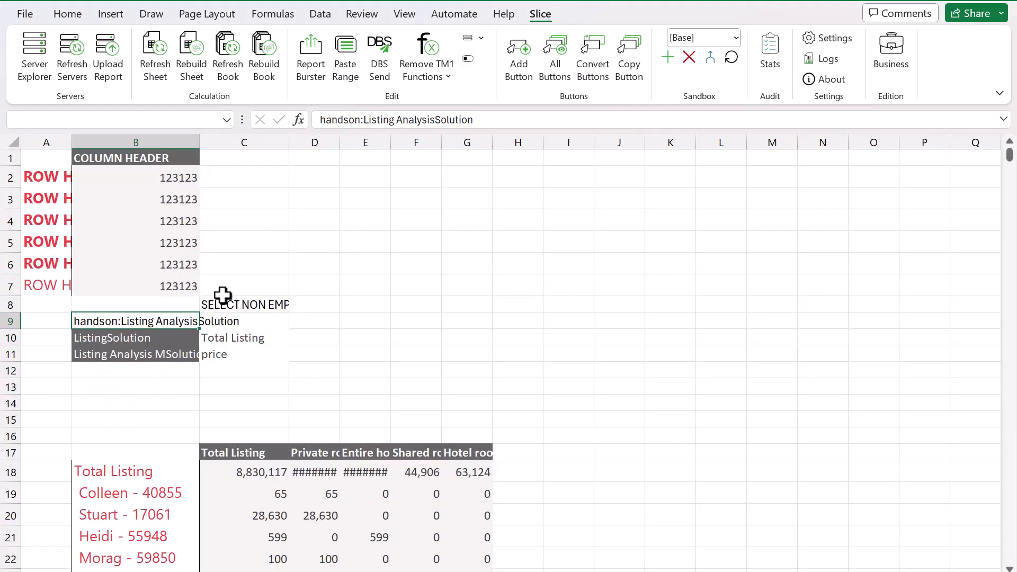
click(244, 304)
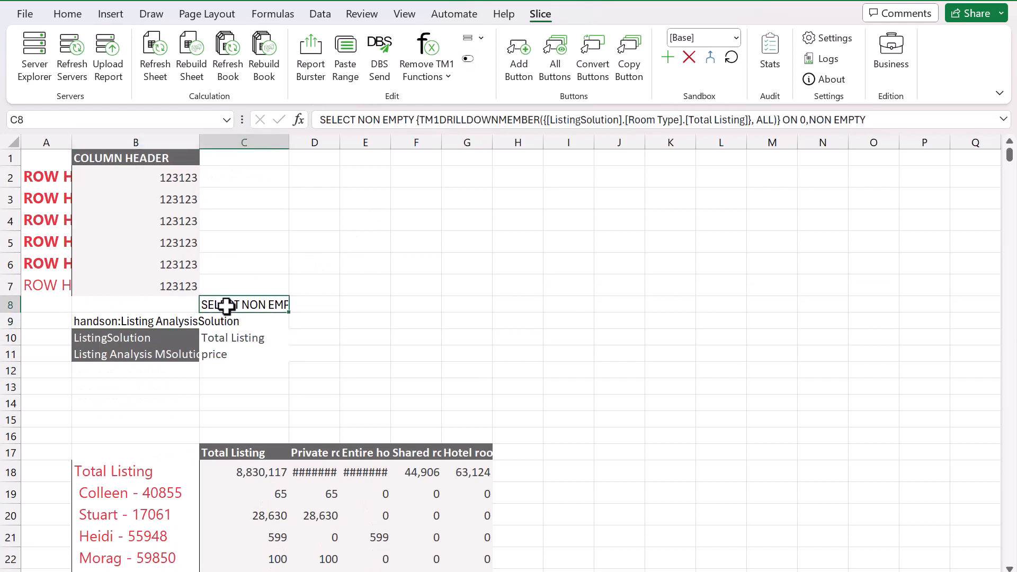